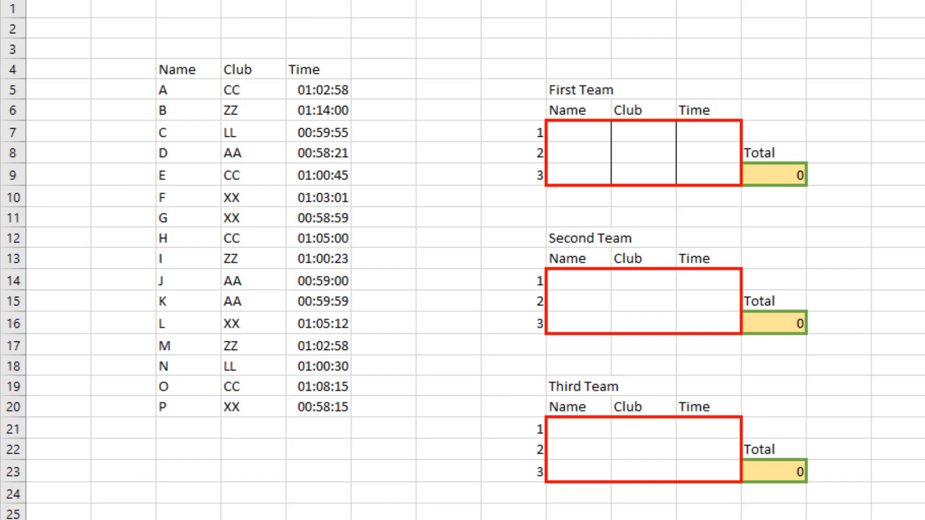
{"action": "mouse_move", "coordinate": [508, 381]}
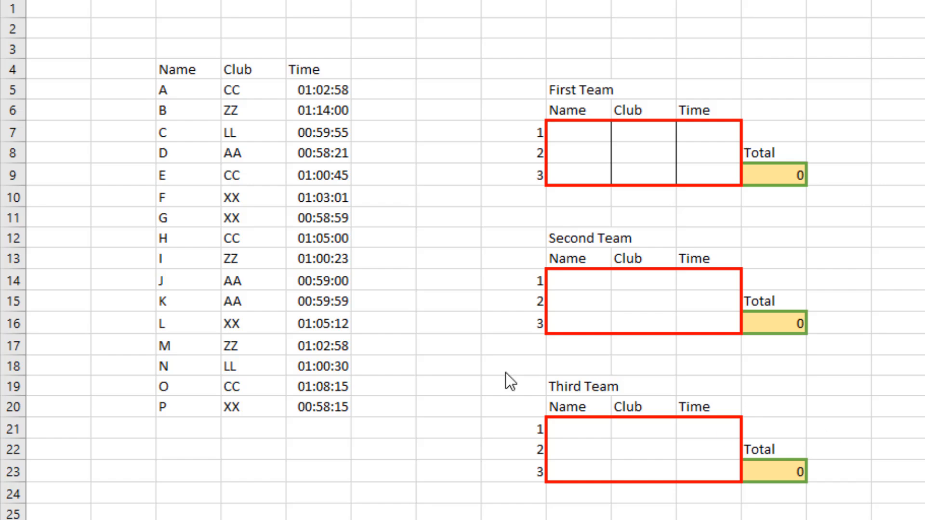
- Create a pivot table from the rider data range on the existing worksheet at P5
{"action": "left_click", "coordinate": [252, 197]}
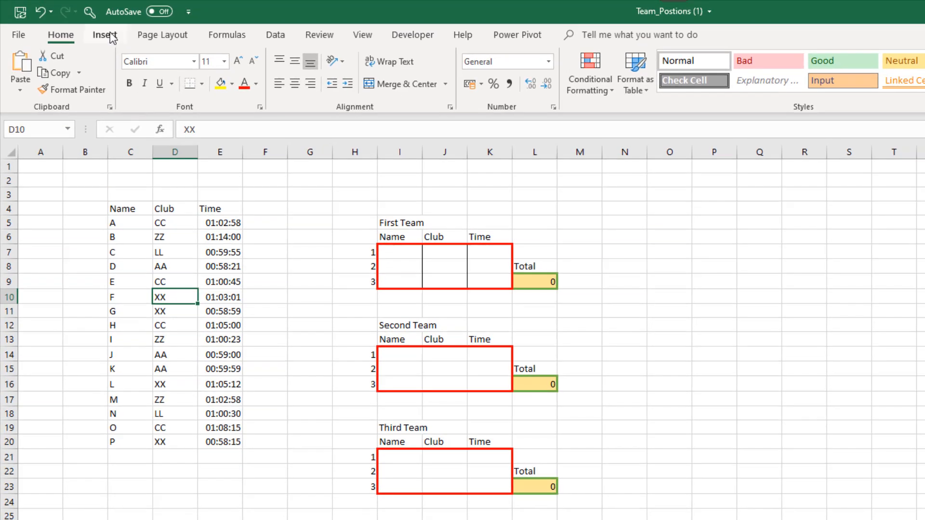
{"action": "left_click", "coordinate": [105, 35]}
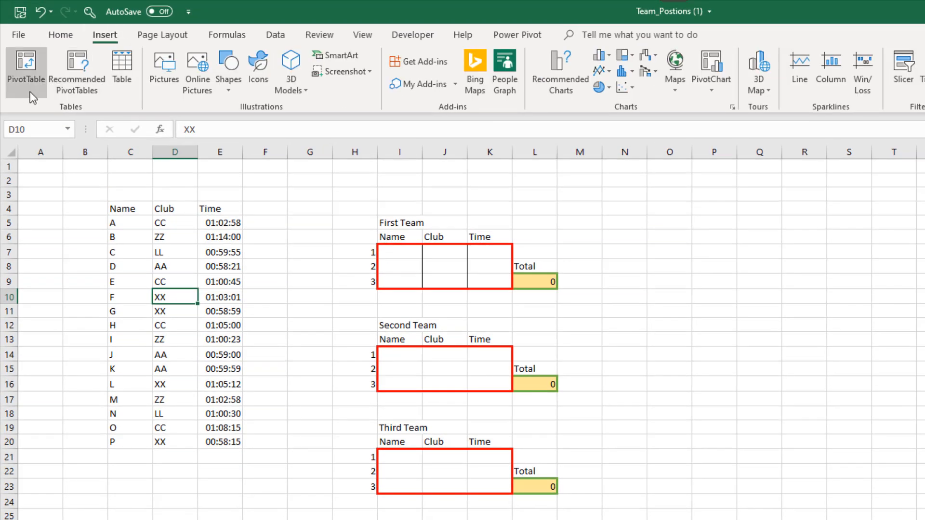
{"action": "left_click", "coordinate": [26, 63]}
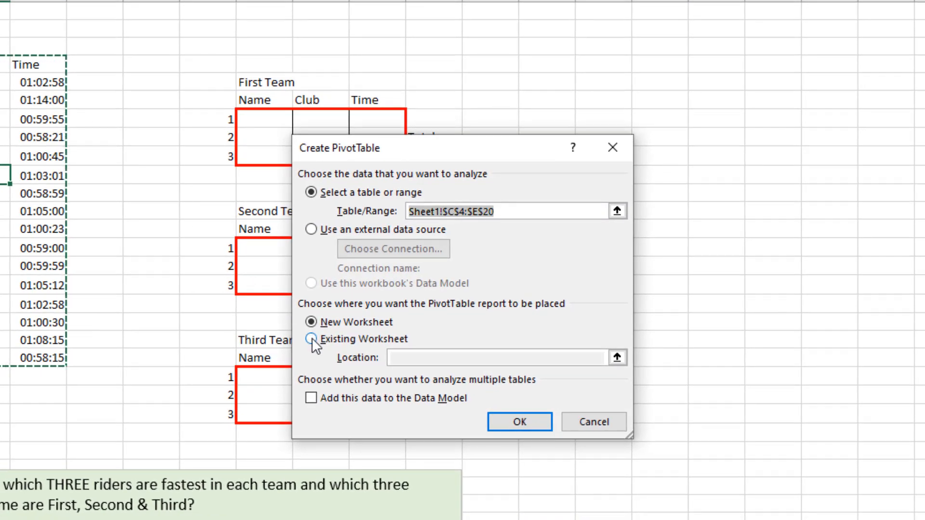
{"action": "left_click", "coordinate": [310, 339]}
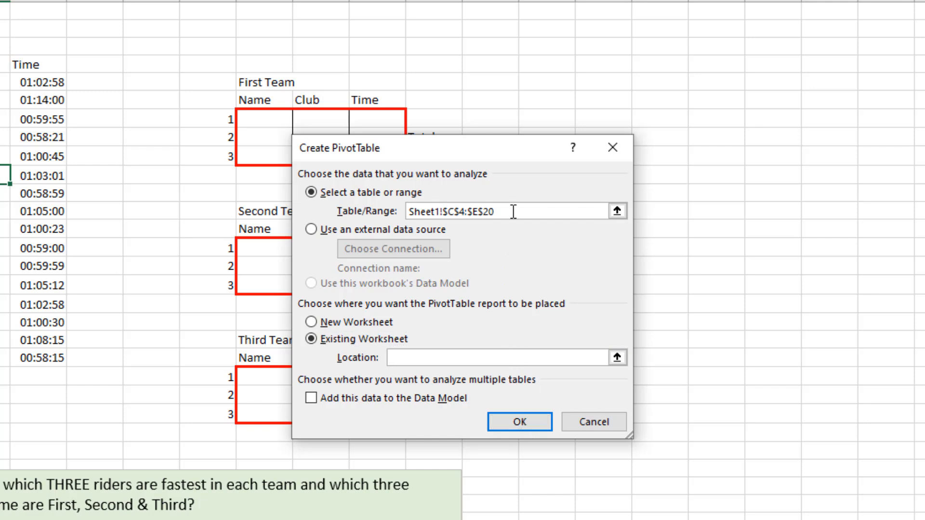
{"action": "left_click", "coordinate": [498, 358]}
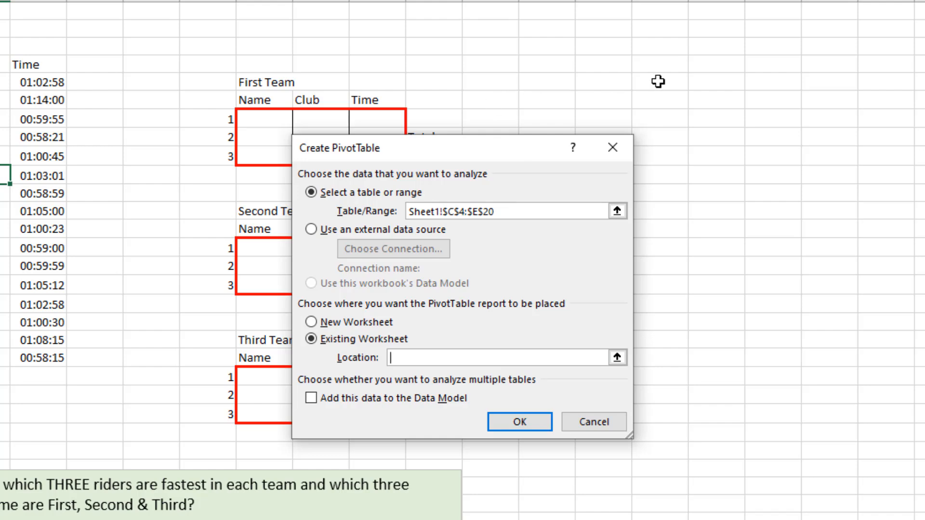
{"action": "mouse_move", "coordinate": [786, 85]}
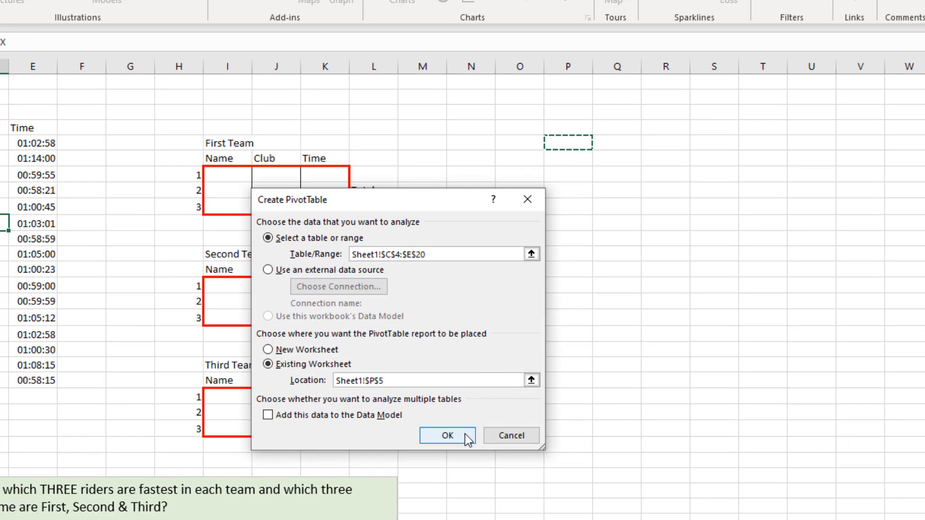
{"action": "left_click", "coordinate": [447, 435]}
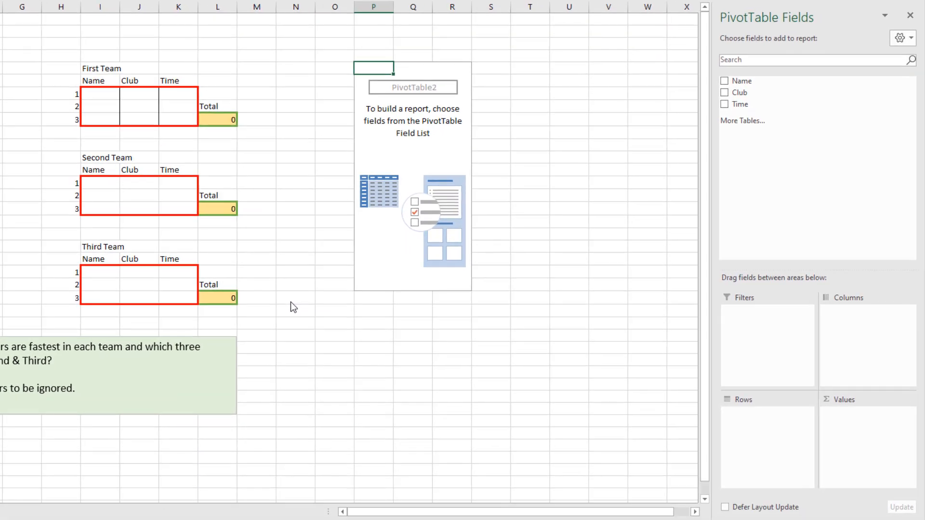
{"action": "mouse_move", "coordinate": [288, 302]}
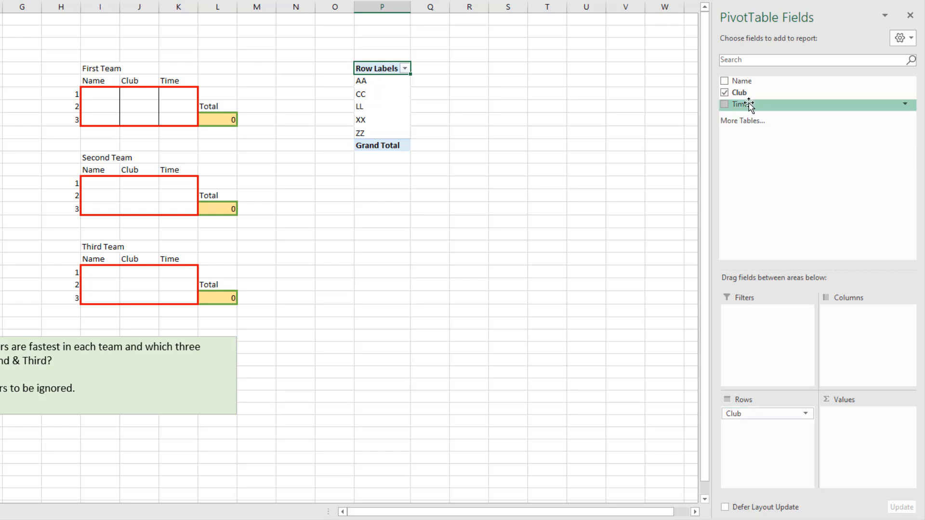
- Add Time to the pivot table values to count times per club
{"action": "left_click", "coordinate": [725, 104]}
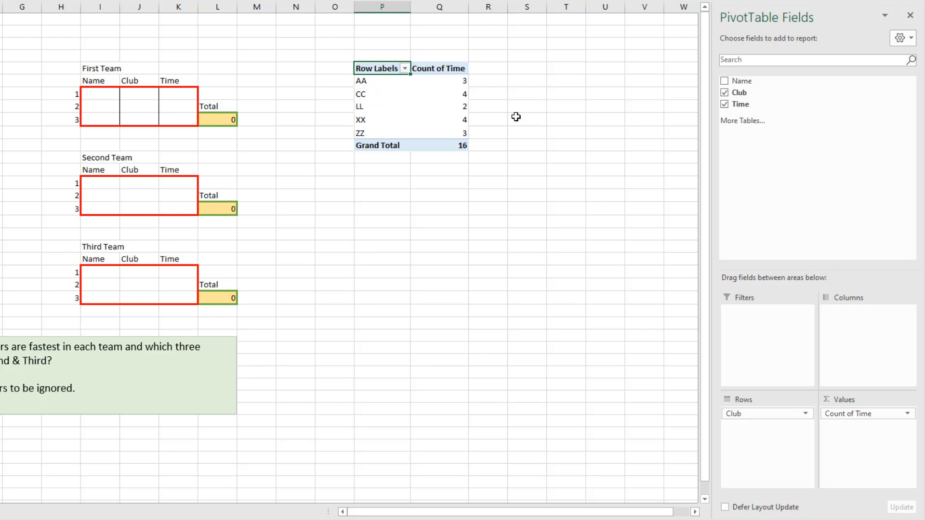
- Summarize the pivot time values by Sum and format them as Time (hh:mm:ss)
{"action": "right_click", "coordinate": [439, 106]}
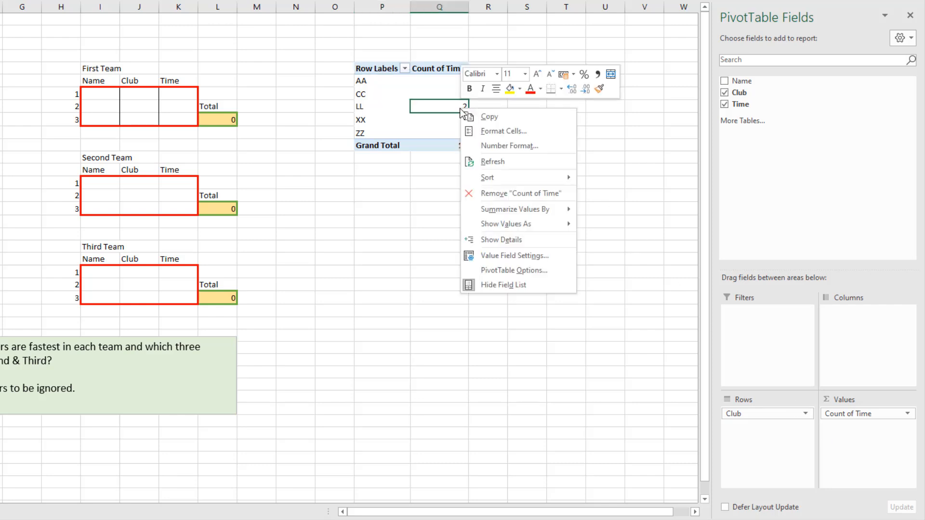
{"action": "mouse_move", "coordinate": [519, 216]}
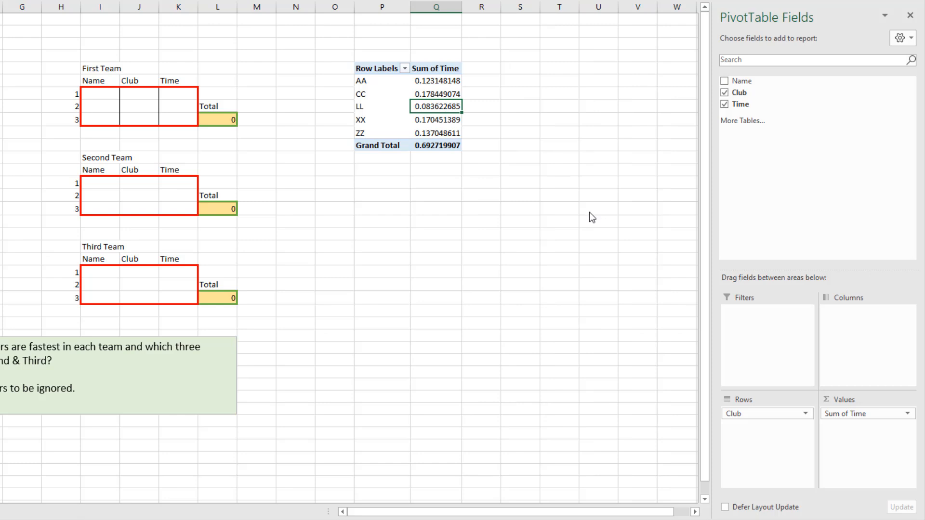
{"action": "mouse_move", "coordinate": [474, 116]}
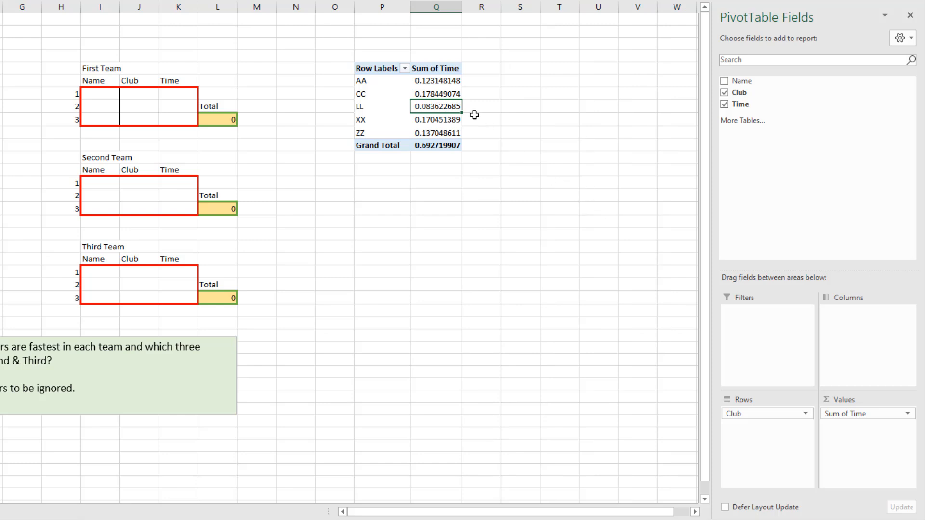
{"action": "right_click", "coordinate": [436, 95]}
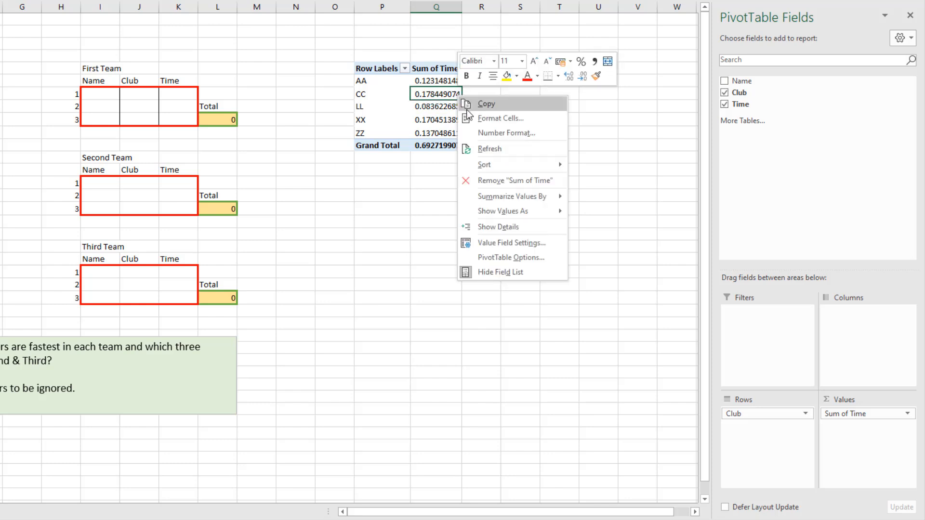
{"action": "left_click", "coordinate": [474, 140]}
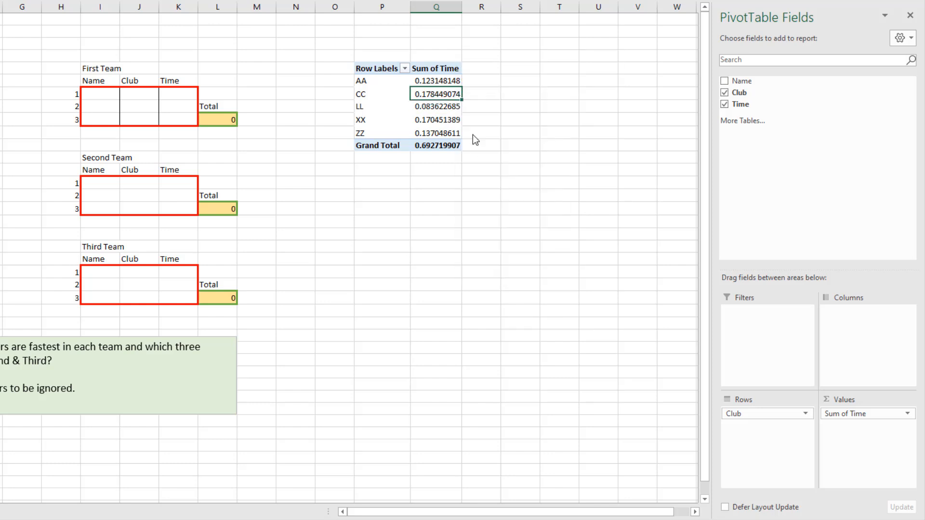
{"action": "key", "text": "ctrl+1"}
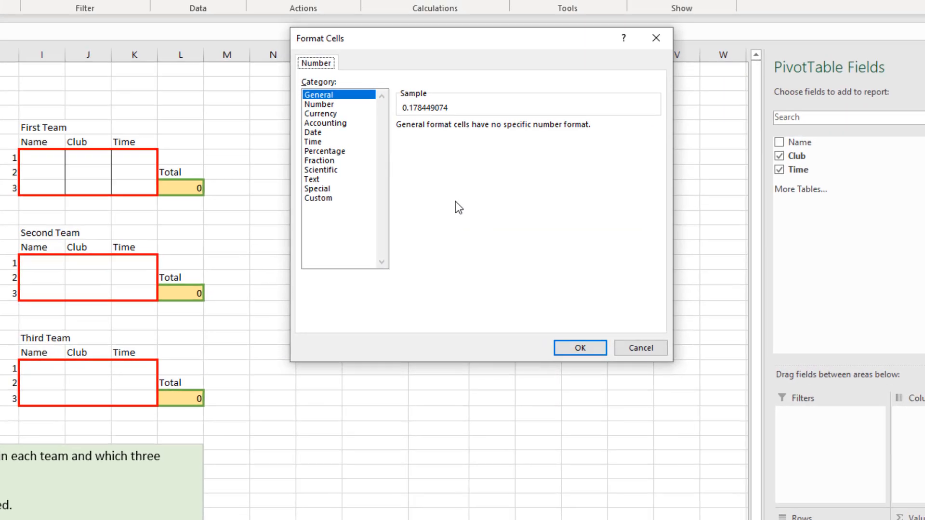
{"action": "left_click", "coordinate": [313, 164]}
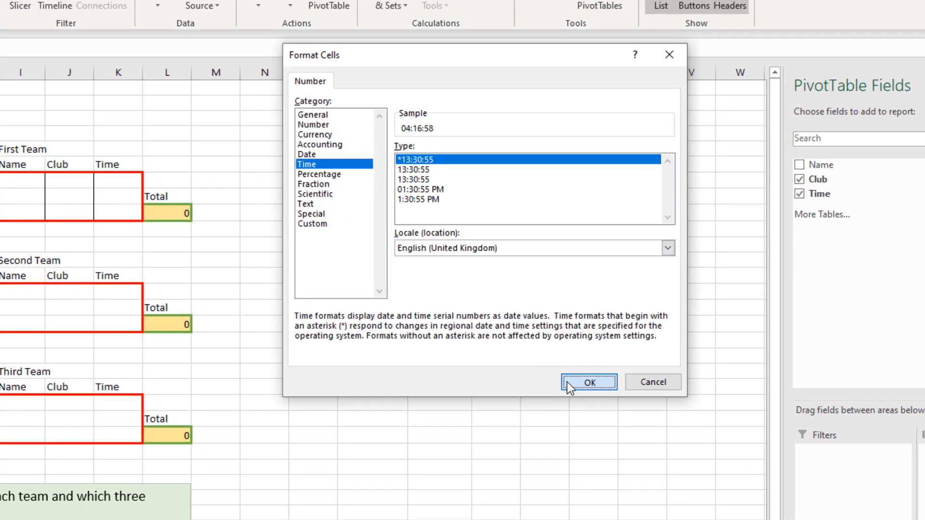
{"action": "left_click", "coordinate": [587, 382]}
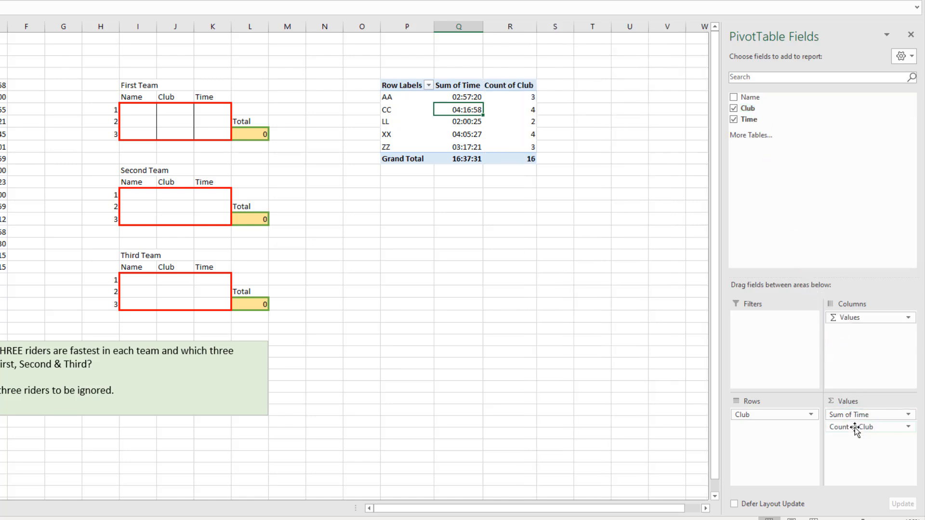
{"action": "mouse_move", "coordinate": [842, 441]}
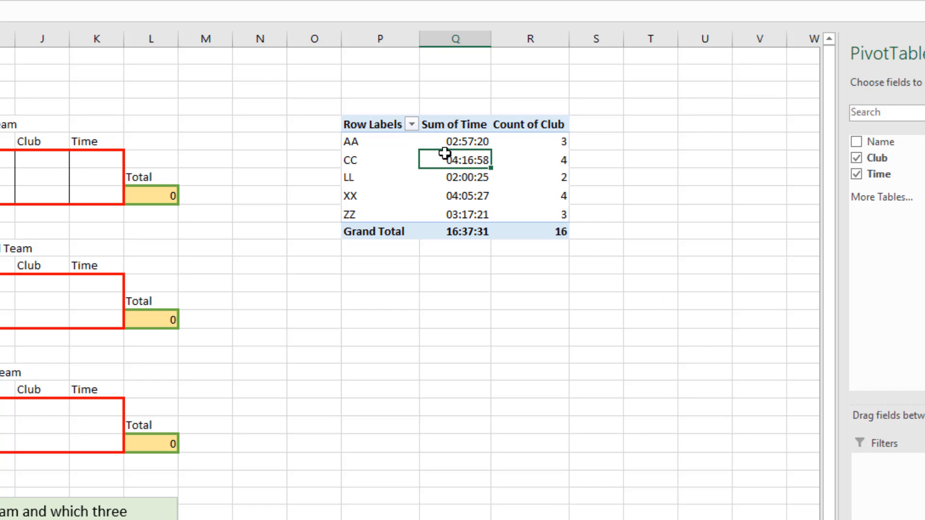
- Apply a value filter keeping clubs whose Count of Club is greater than or equal to 3
{"action": "left_click", "coordinate": [413, 124]}
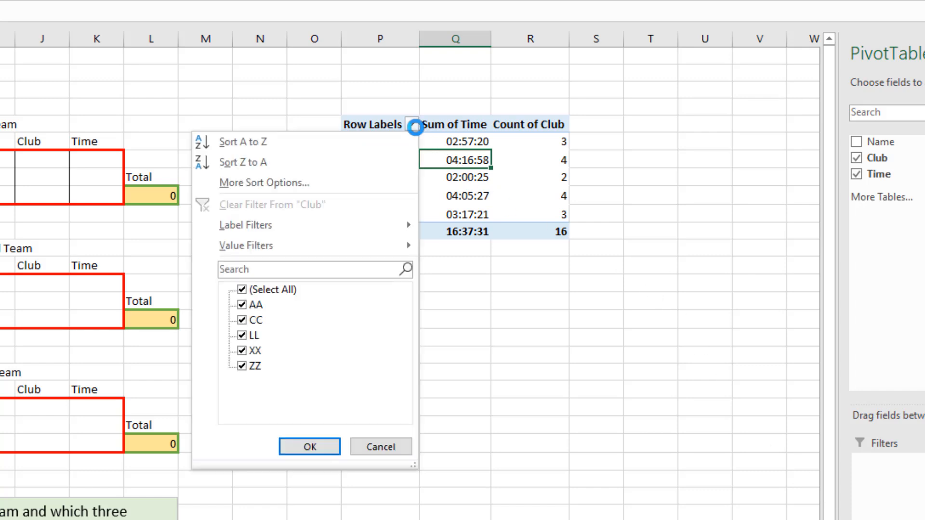
{"action": "left_click", "coordinate": [246, 246]}
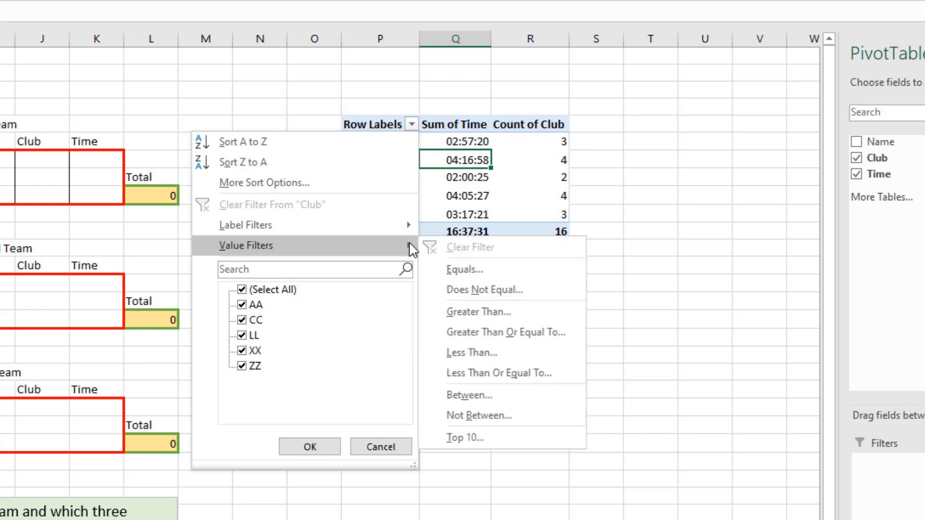
{"action": "mouse_move", "coordinate": [472, 304]}
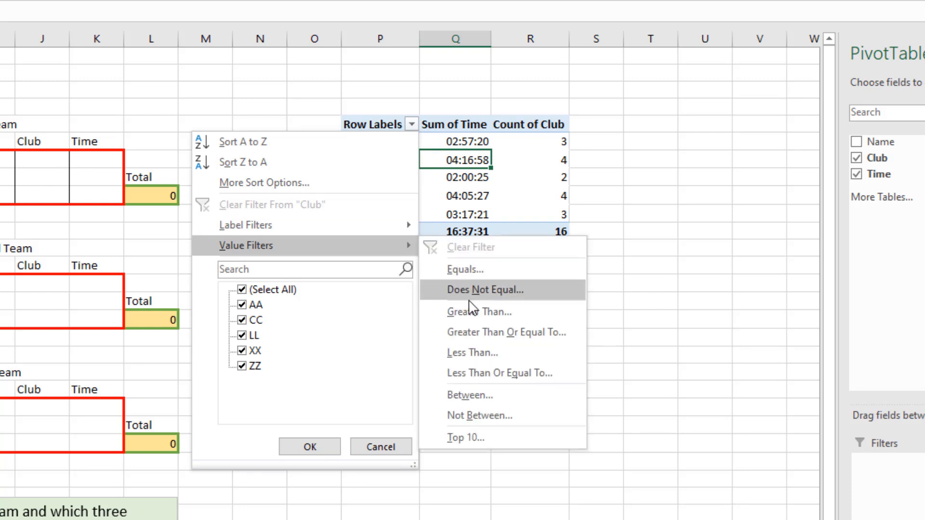
{"action": "mouse_move", "coordinate": [482, 341]}
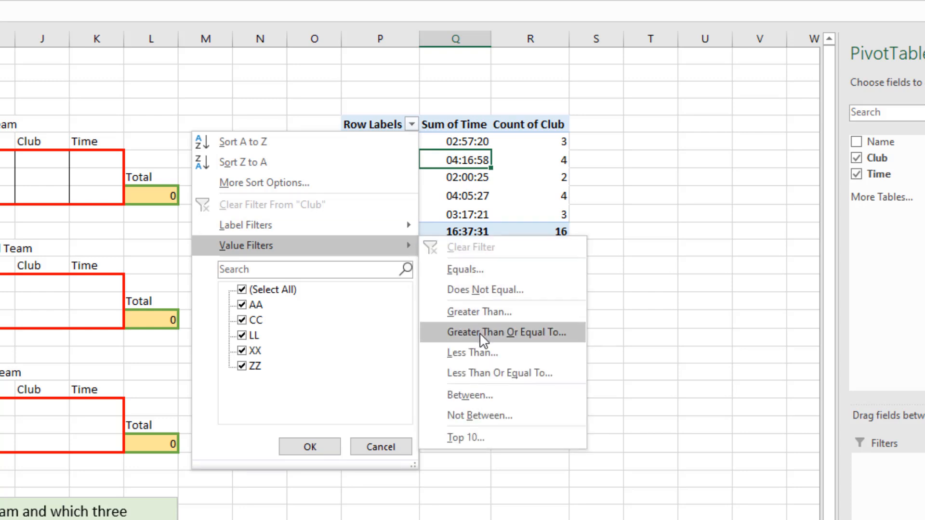
{"action": "left_click", "coordinate": [507, 333]}
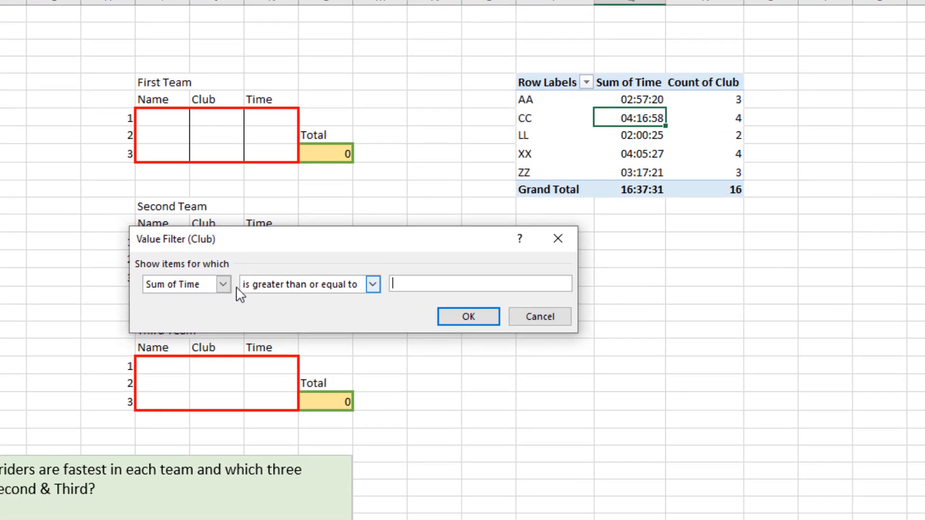
{"action": "left_click", "coordinate": [223, 285]}
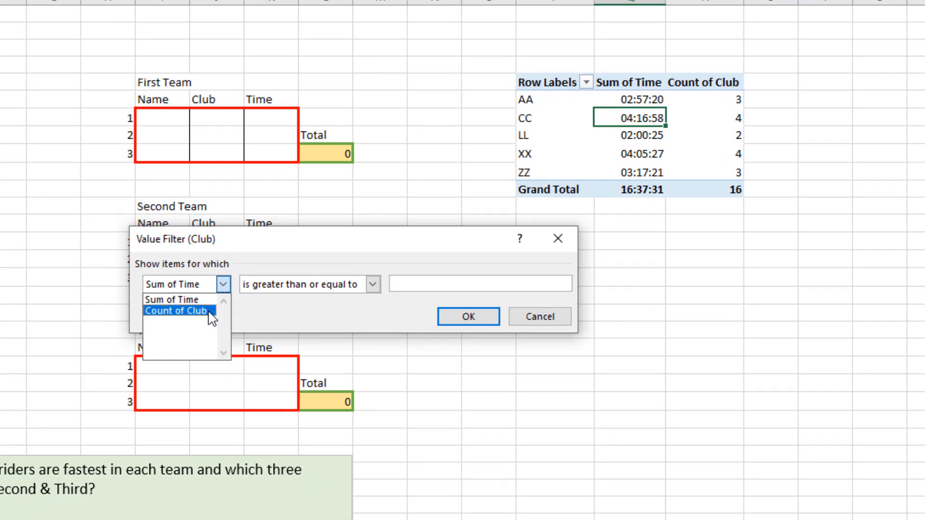
{"action": "left_click", "coordinate": [177, 311]}
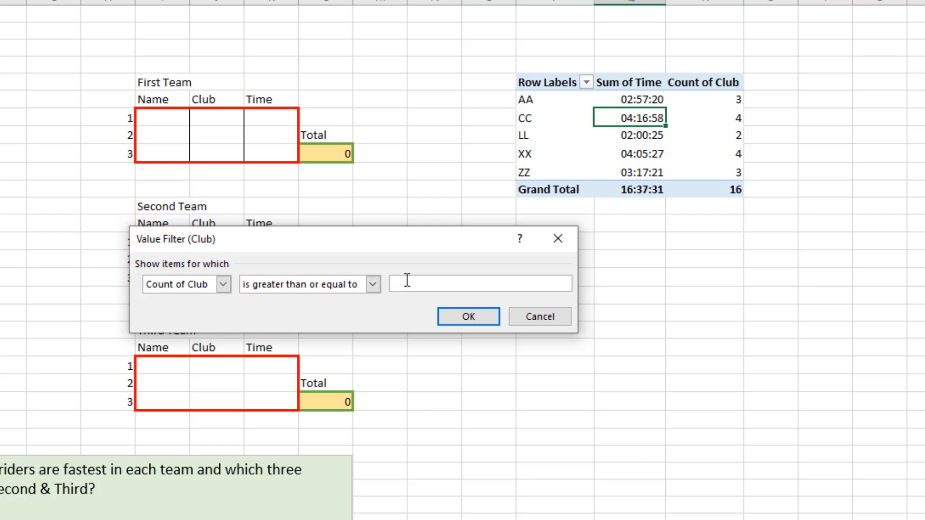
{"action": "type", "text": "3"}
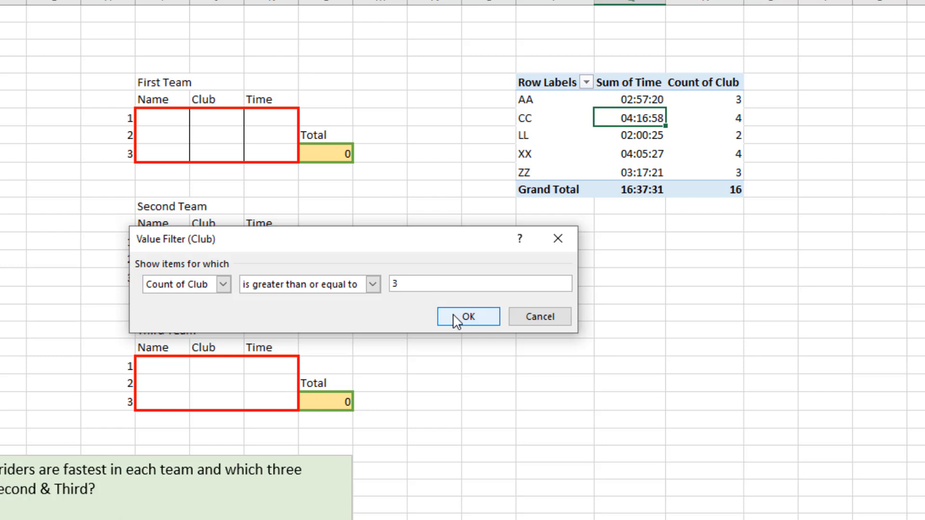
{"action": "left_click", "coordinate": [468, 316]}
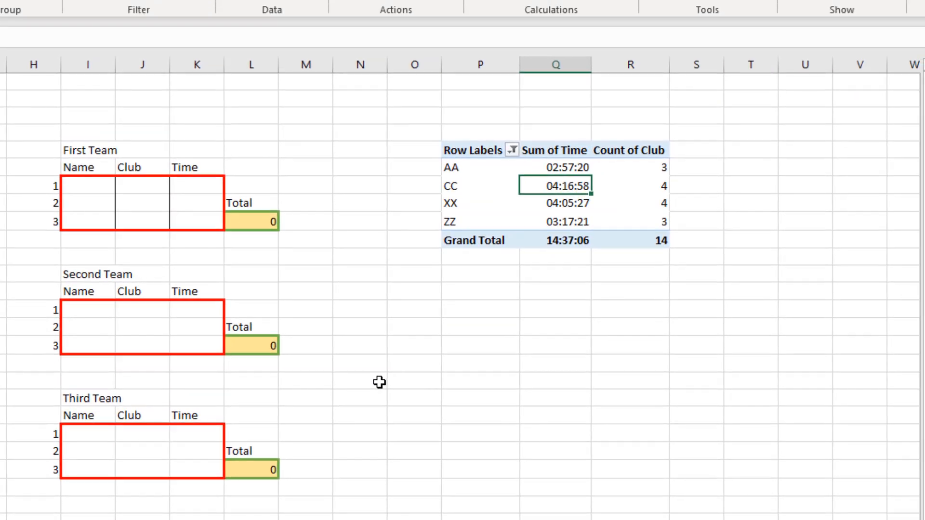
{"action": "mouse_move", "coordinate": [566, 218]}
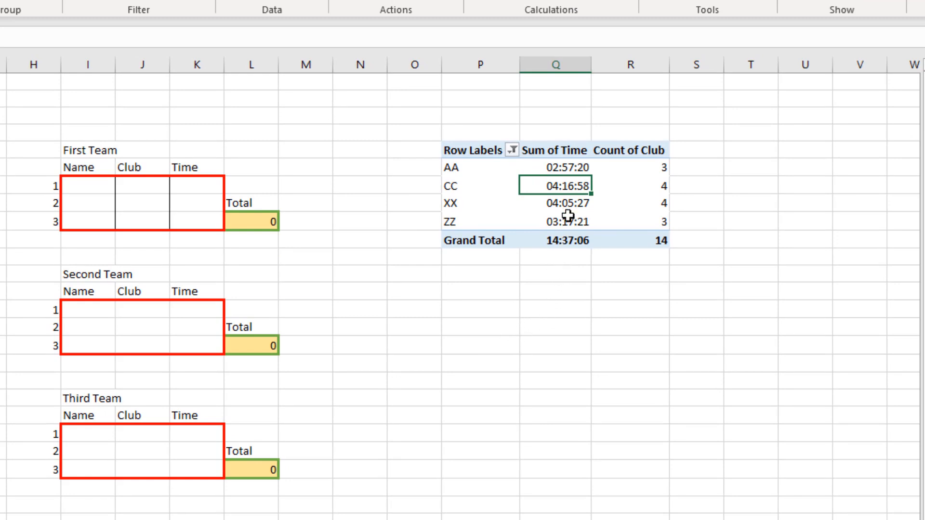
- Sort the pivot clubs by Sum of Time, smallest to largest
{"action": "right_click", "coordinate": [559, 203]}
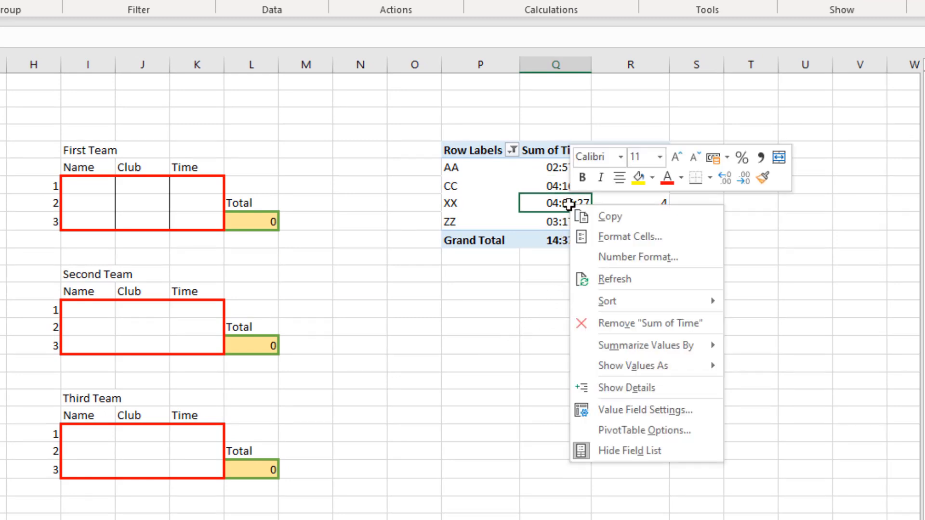
{"action": "mouse_move", "coordinate": [619, 303]}
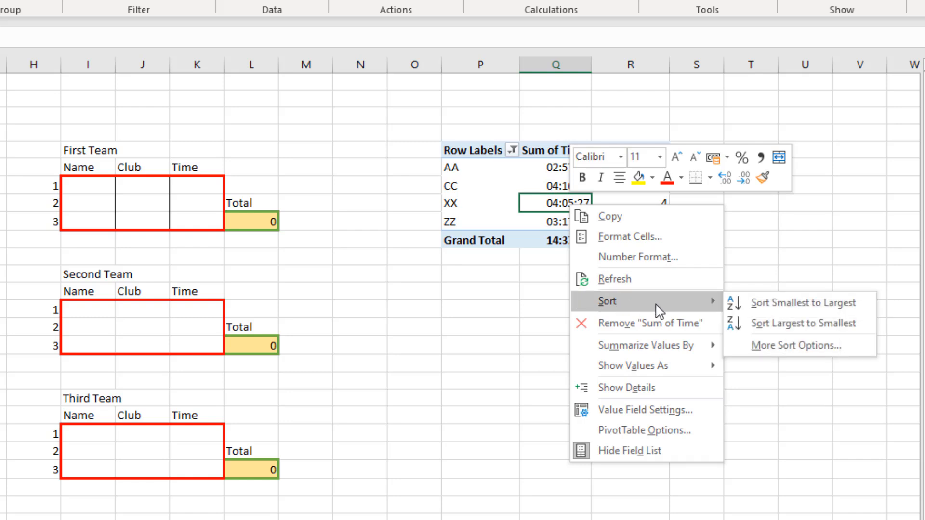
{"action": "mouse_move", "coordinate": [784, 311]}
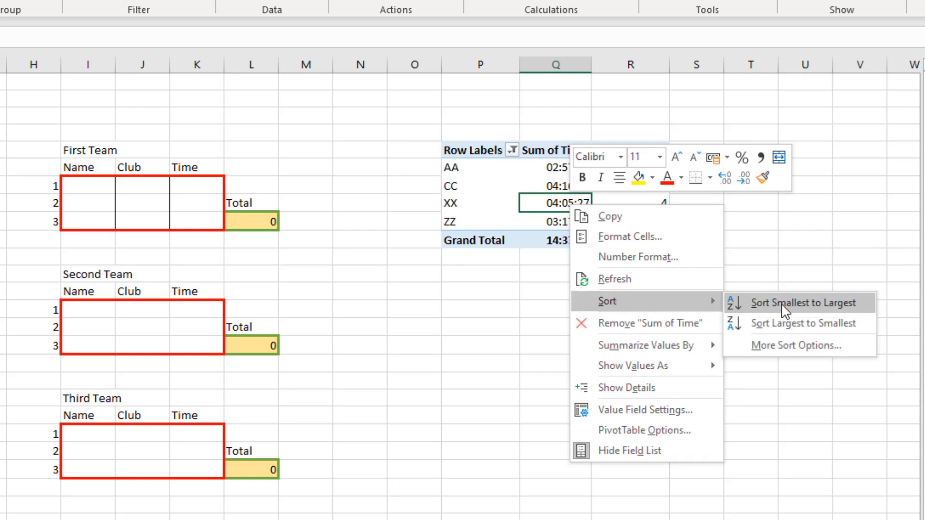
{"action": "left_click", "coordinate": [798, 302]}
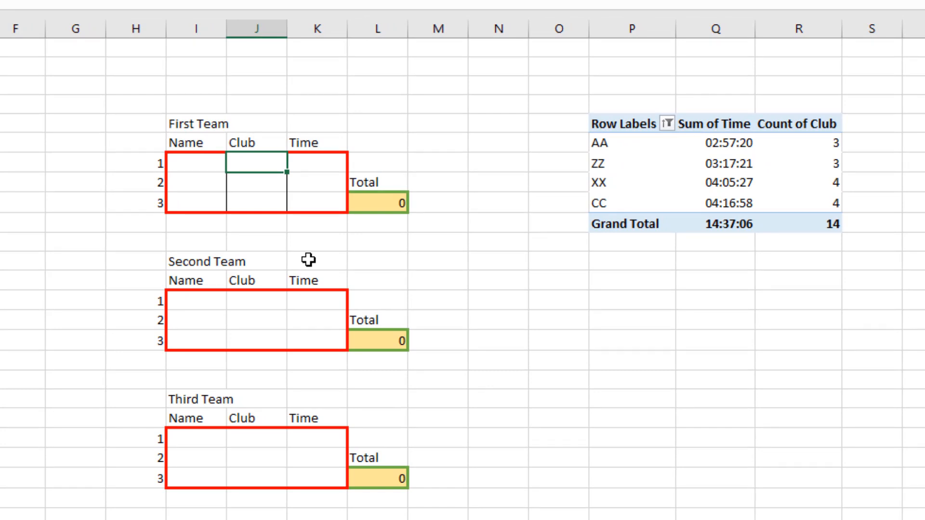
- Link the First Team Club cells to the pivot's fastest club AA and fill down three rows
{"action": "type", "text": "="}
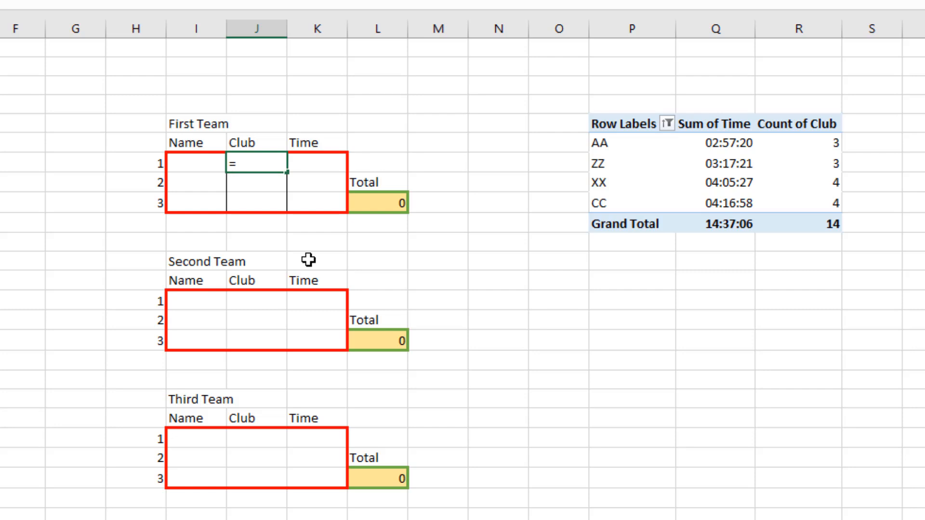
{"action": "mouse_move", "coordinate": [451, 211]}
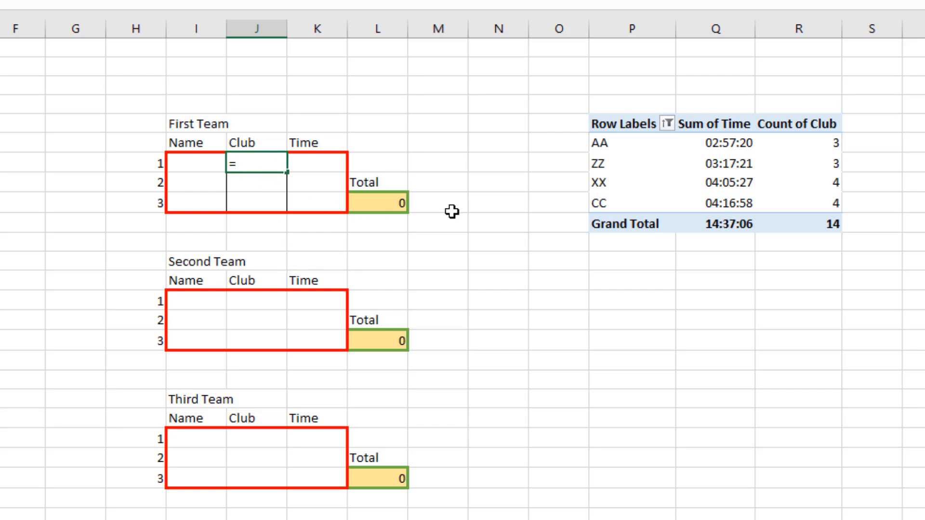
{"action": "left_click", "coordinate": [626, 142]}
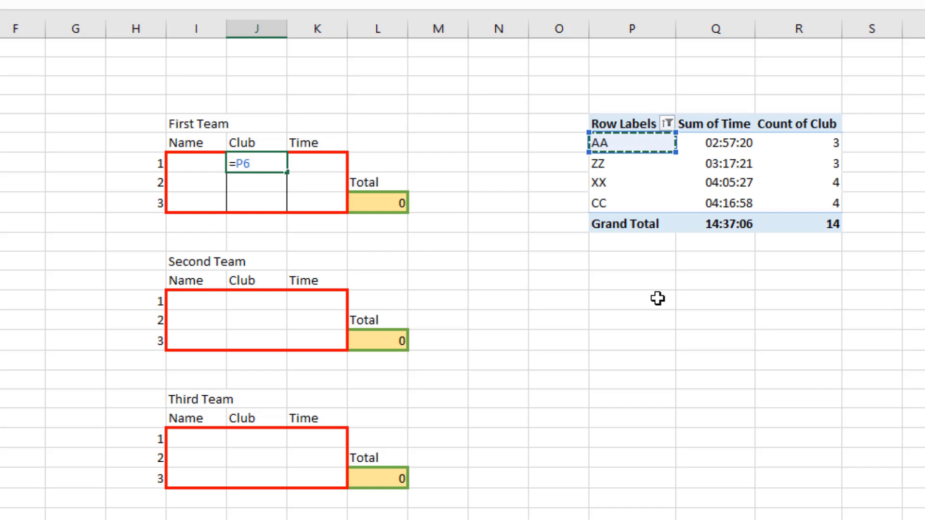
{"action": "key", "text": "F4"}
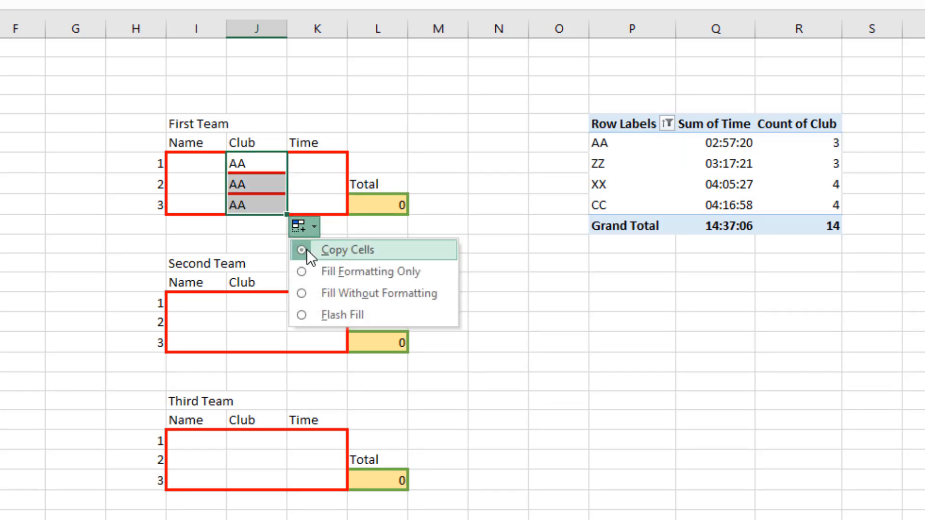
{"action": "left_click", "coordinate": [348, 249]}
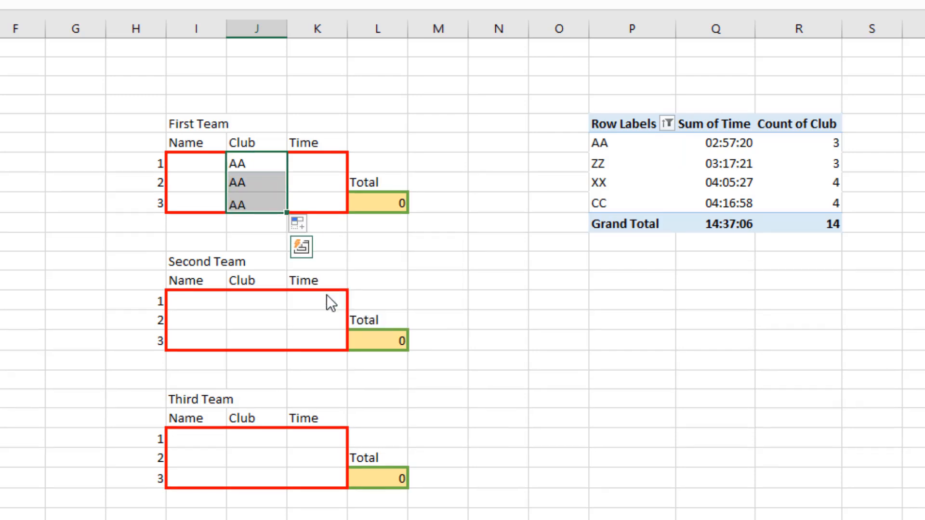
- Link the Second and Third Team Club cells to ZZ and XX and fill each down three rows
{"action": "left_click", "coordinate": [256, 300]}
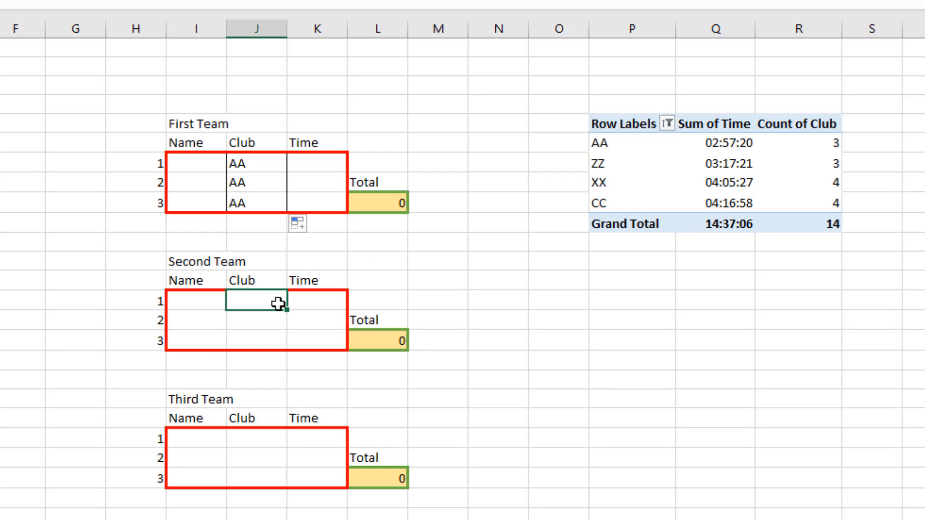
{"action": "type", "text": "="}
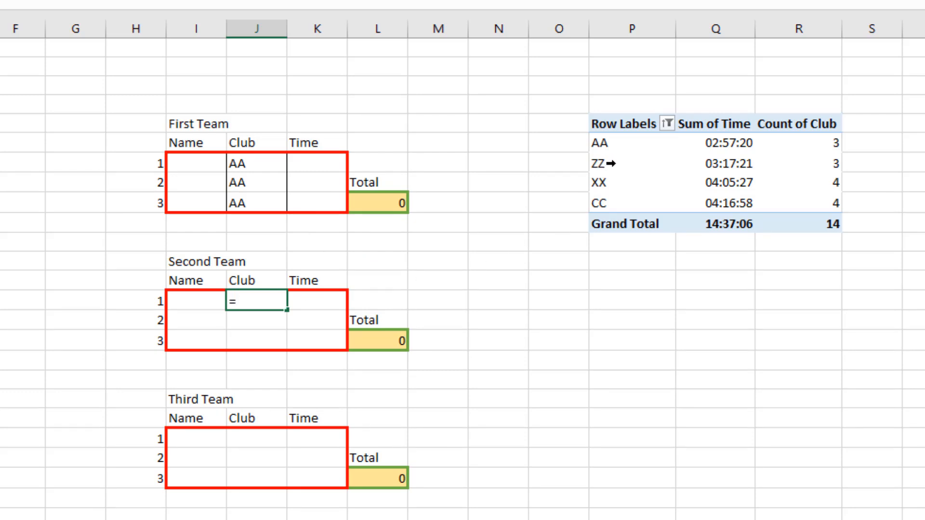
{"action": "left_click", "coordinate": [631, 163]}
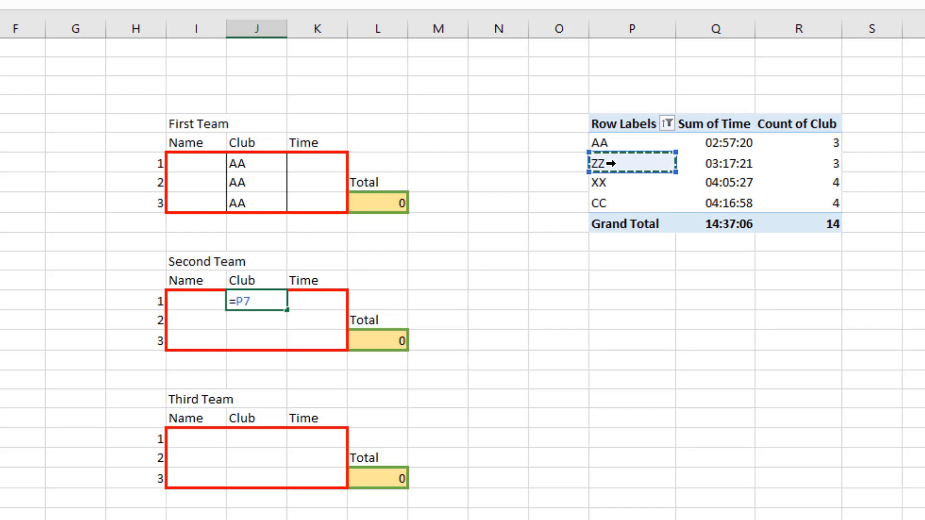
{"action": "key", "text": "Enter"}
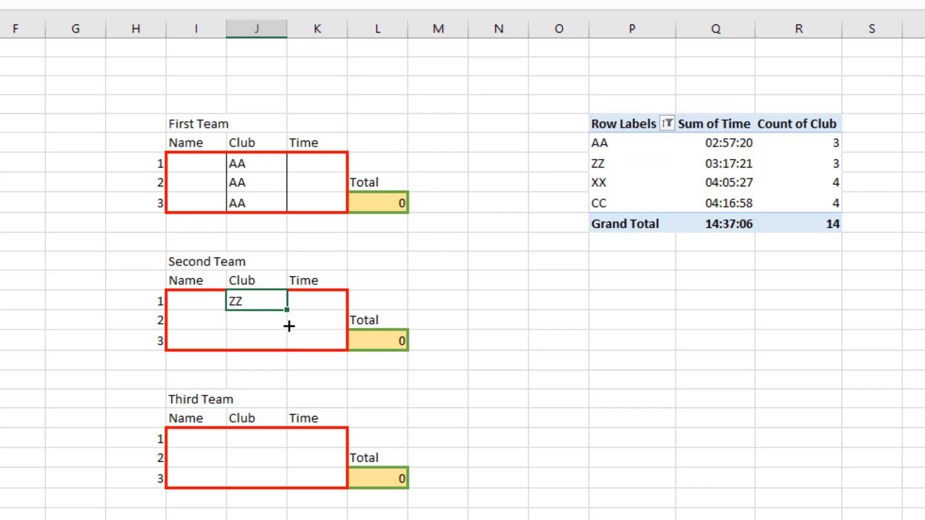
{"action": "left_click_drag", "start_coordinate": [287, 301], "coordinate": [286, 342]}
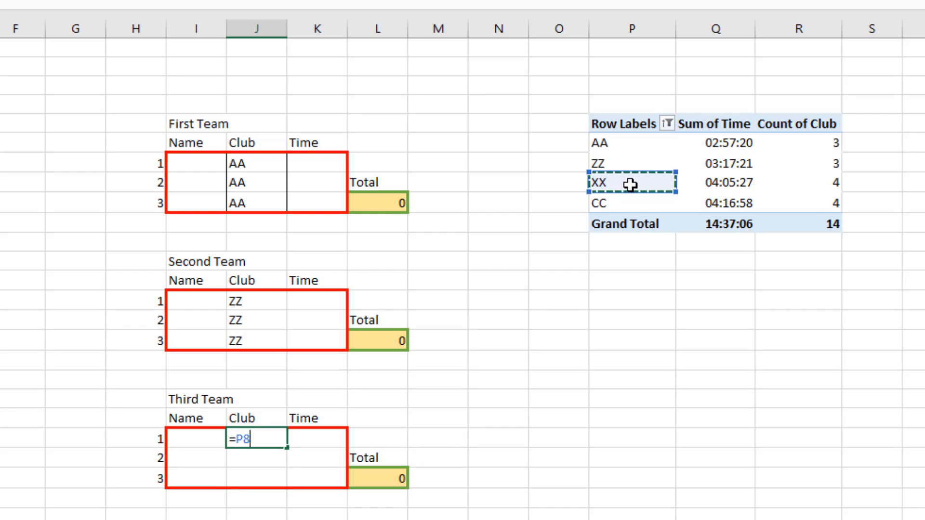
{"action": "key", "text": "Enter"}
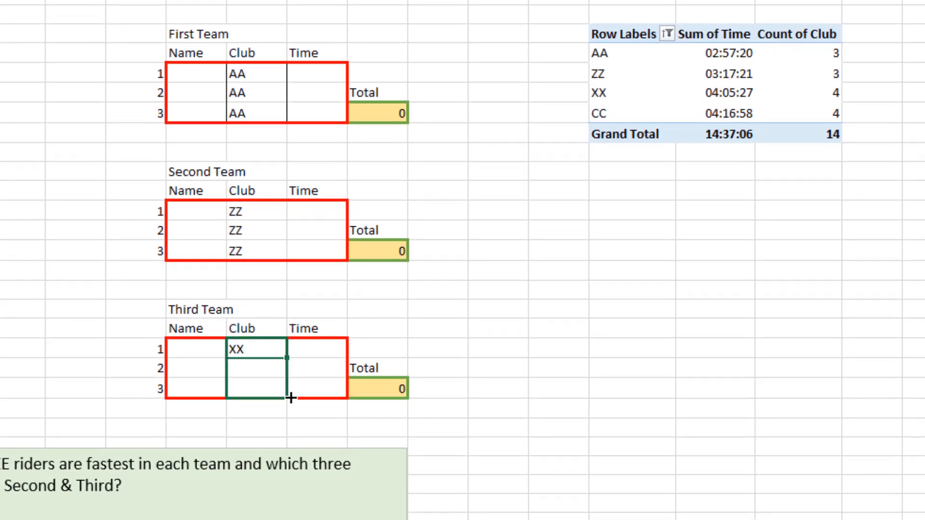
{"action": "left_click_drag", "start_coordinate": [289, 359], "coordinate": [288, 400]}
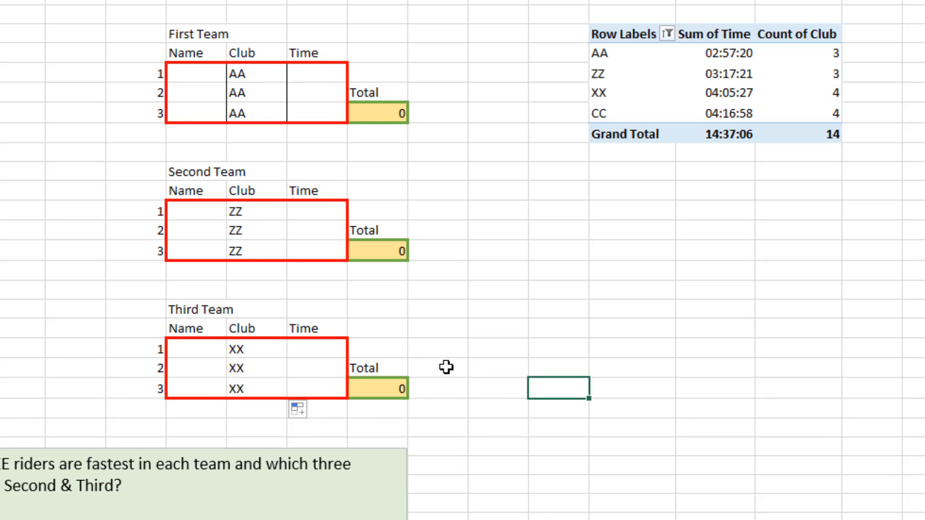
{"action": "mouse_move", "coordinate": [358, 179]}
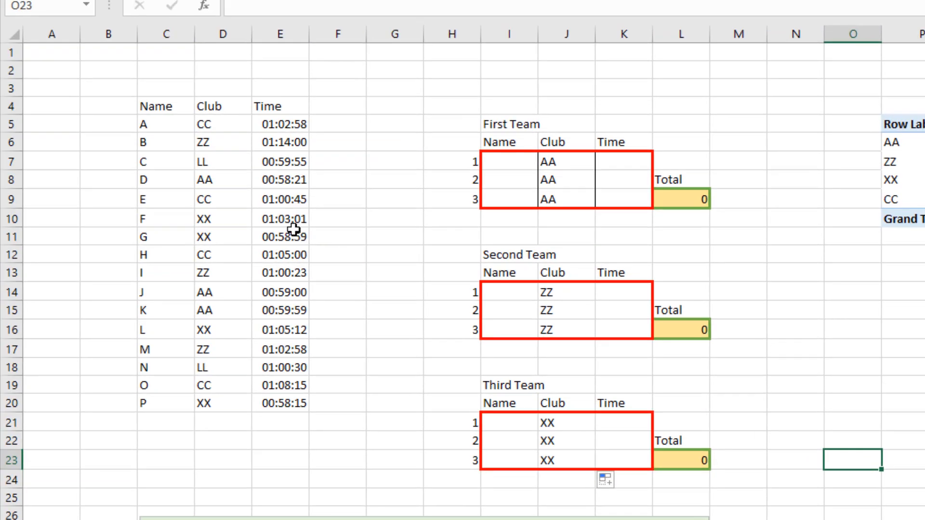
- Sort the rider list by Time from smallest to largest via the Data tab
{"action": "left_click", "coordinate": [279, 220]}
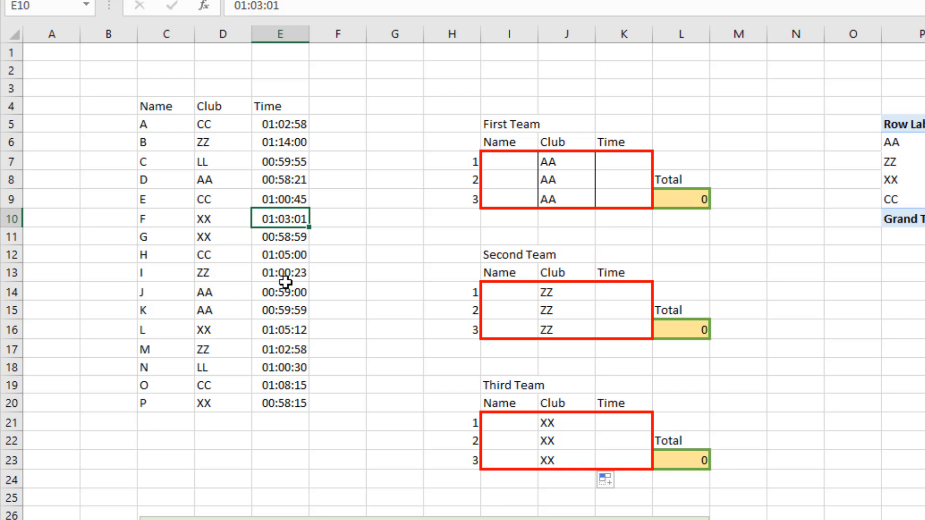
{"action": "mouse_move", "coordinate": [285, 275]}
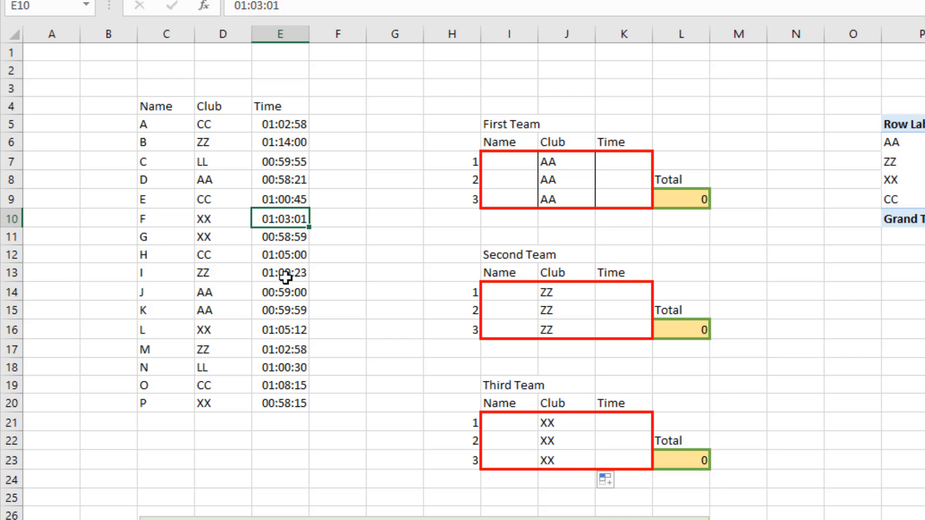
{"action": "mouse_move", "coordinate": [267, 143]}
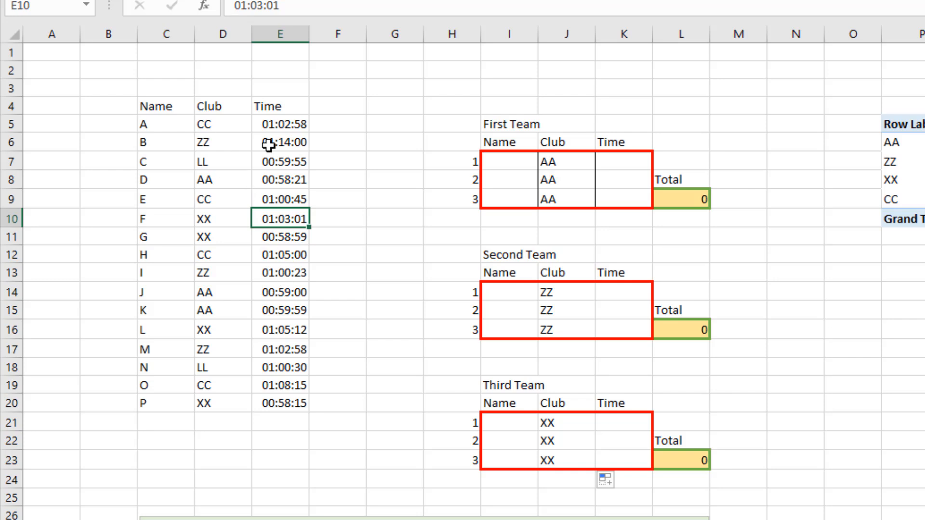
{"action": "mouse_move", "coordinate": [229, 329]}
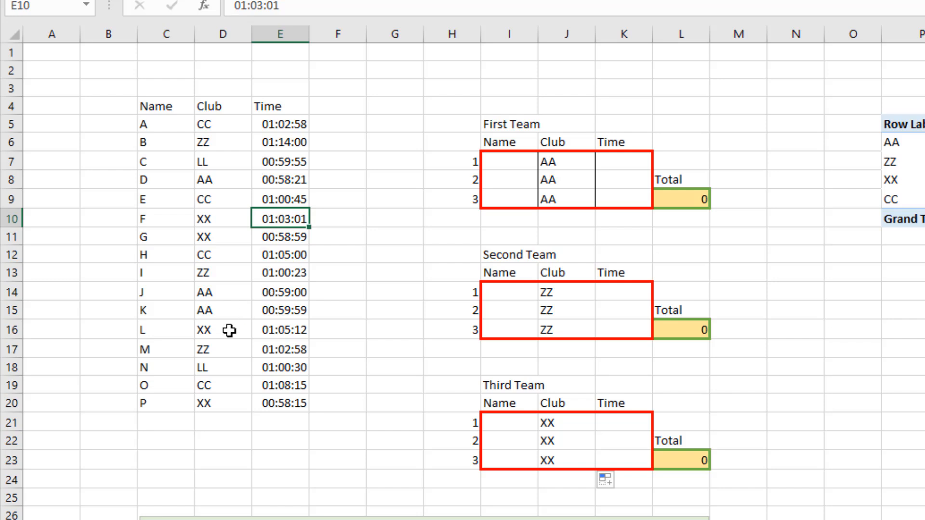
{"action": "mouse_move", "coordinate": [214, 310]}
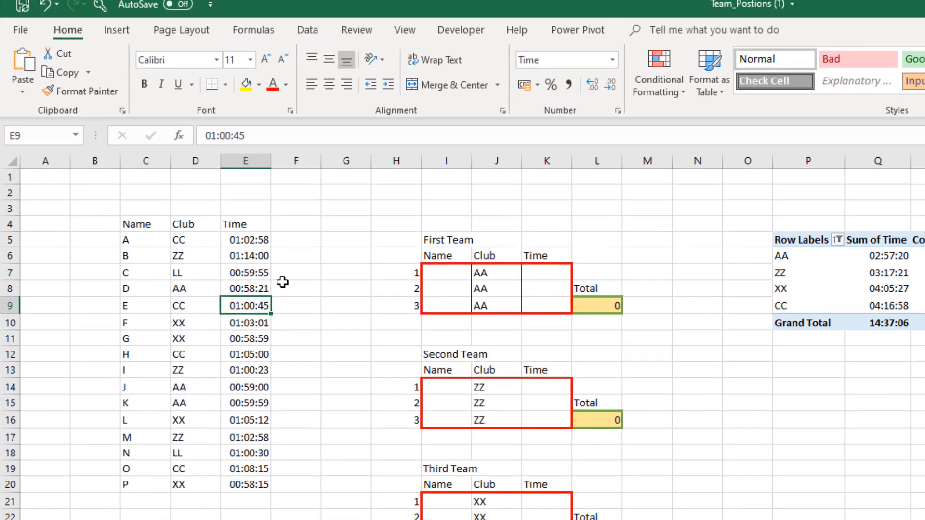
{"action": "left_click", "coordinate": [306, 30]}
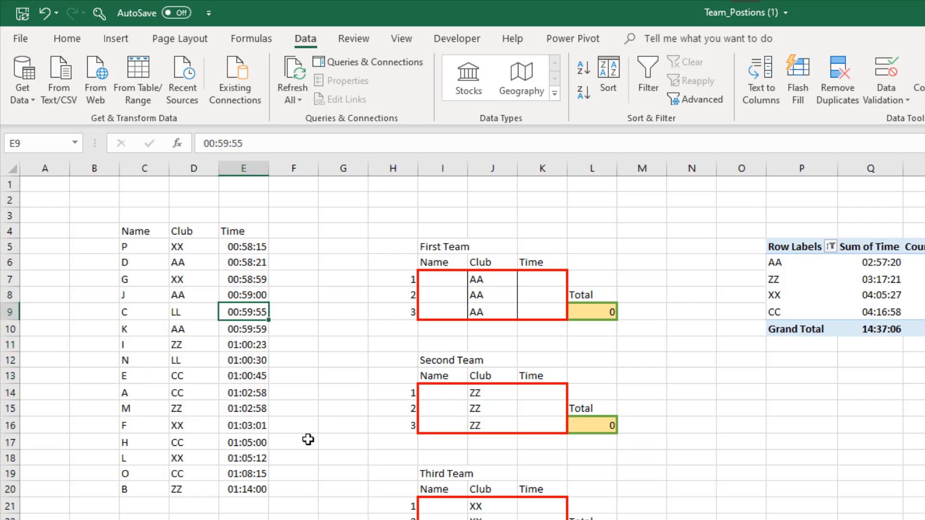
{"action": "scroll", "scroll_direction": "down", "scroll_amount": 3}
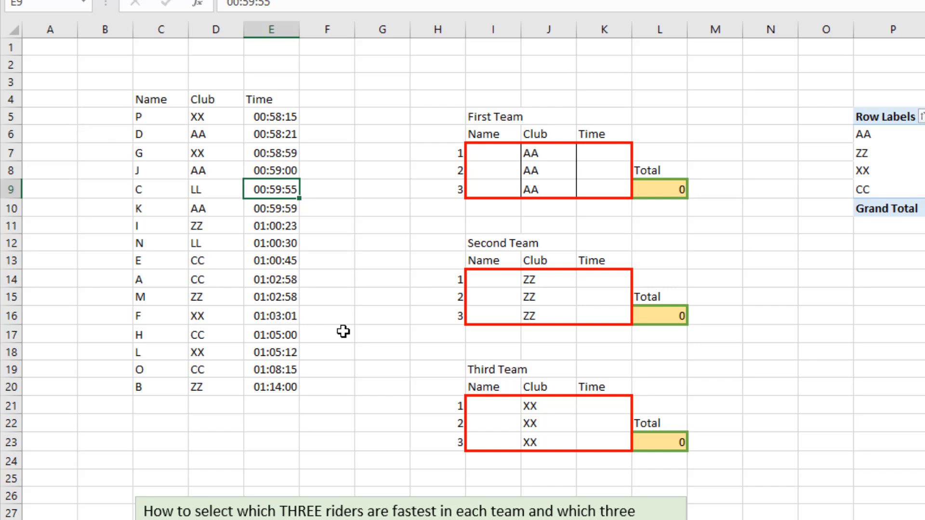
- Enter =D5&COUNTIF($D$5:D5,D5) in F5 to tag riders with club plus running count
{"action": "left_click", "coordinate": [326, 116]}
{"action": "type", "text": "="}
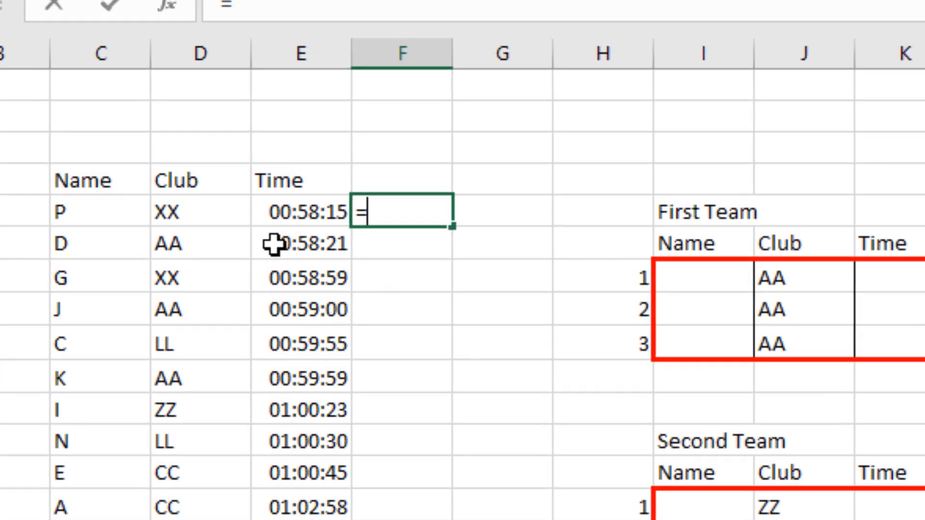
{"action": "left_click", "coordinate": [199, 211]}
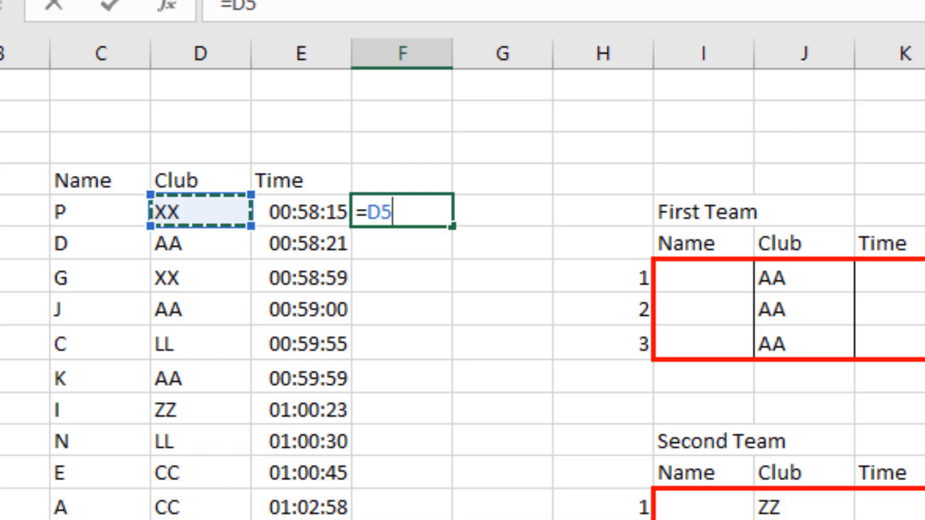
{"action": "type", "text": "&"}
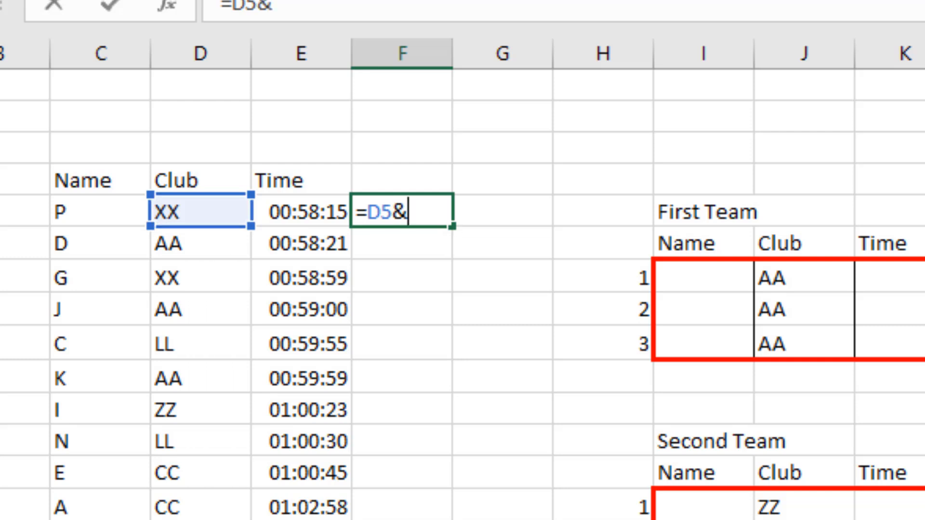
{"action": "type", "text": "co"}
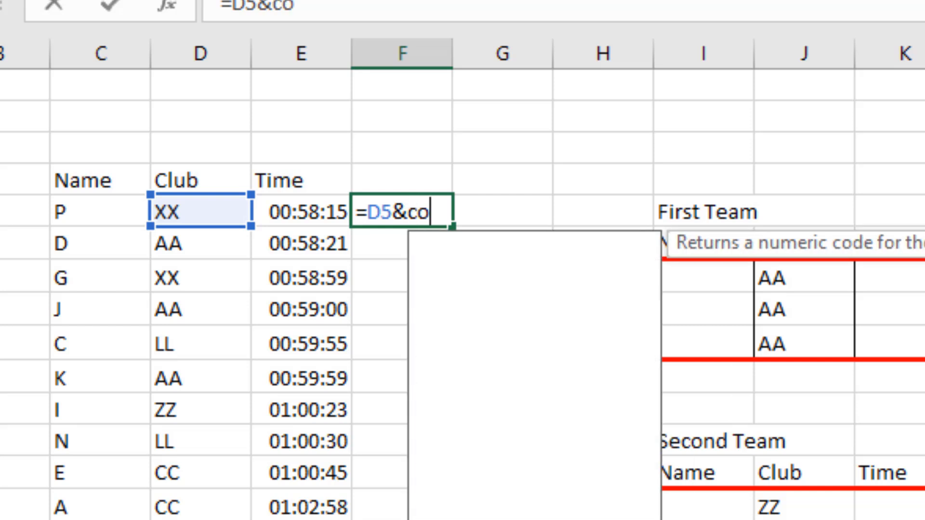
{"action": "type", "text": "untif("}
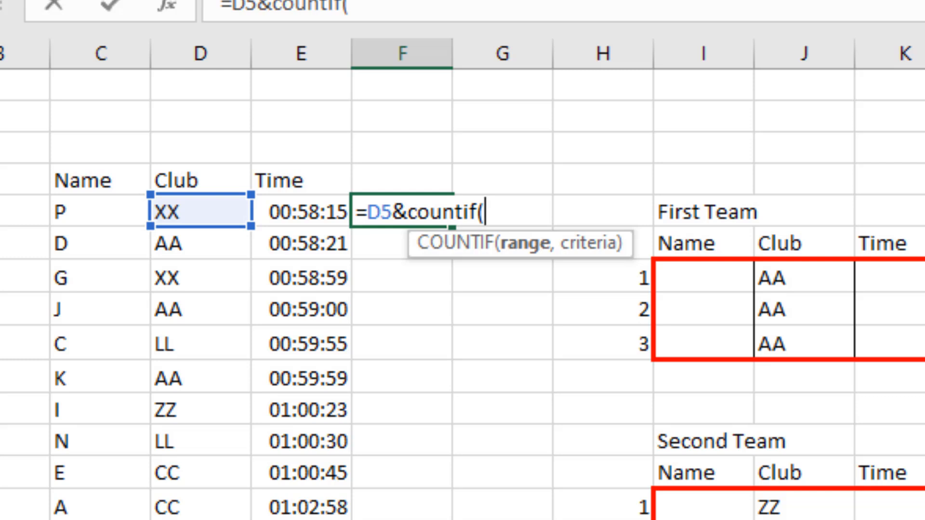
{"action": "mouse_move", "coordinate": [235, 244]}
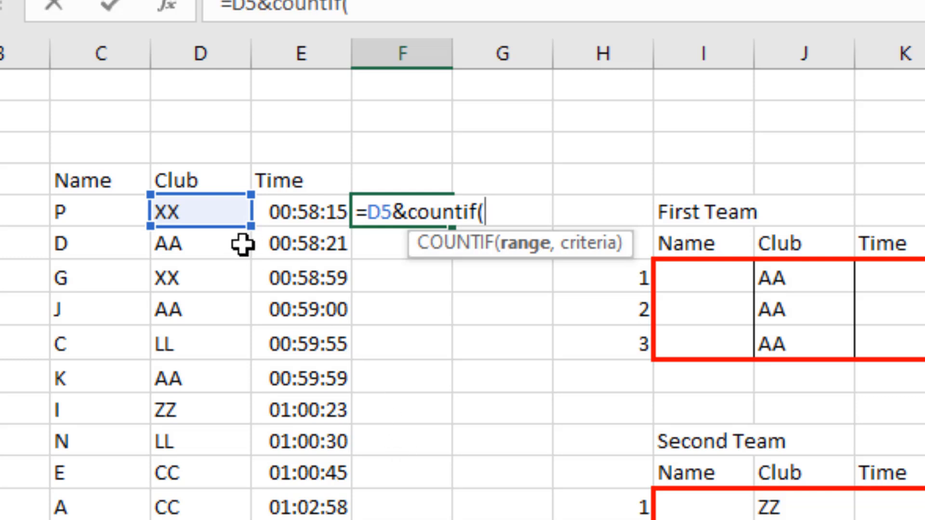
{"action": "mouse_move", "coordinate": [239, 270]}
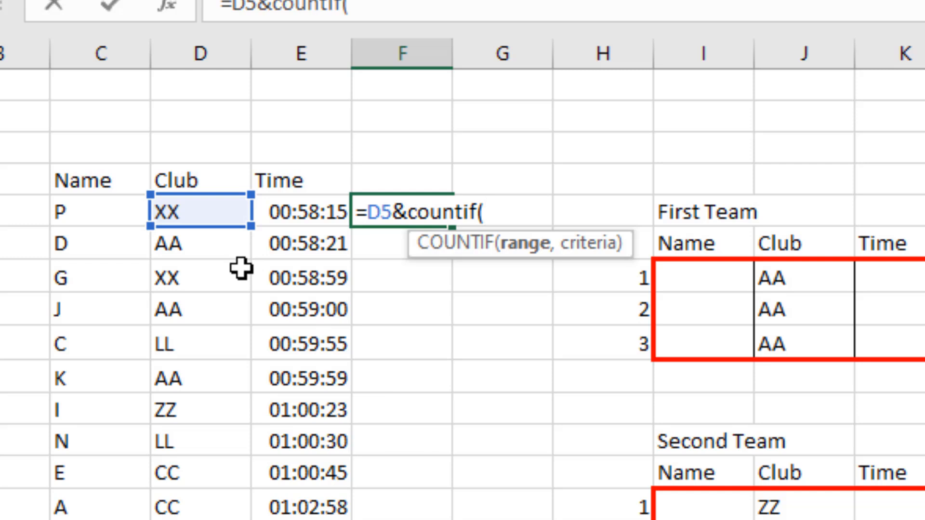
{"action": "mouse_move", "coordinate": [244, 265]}
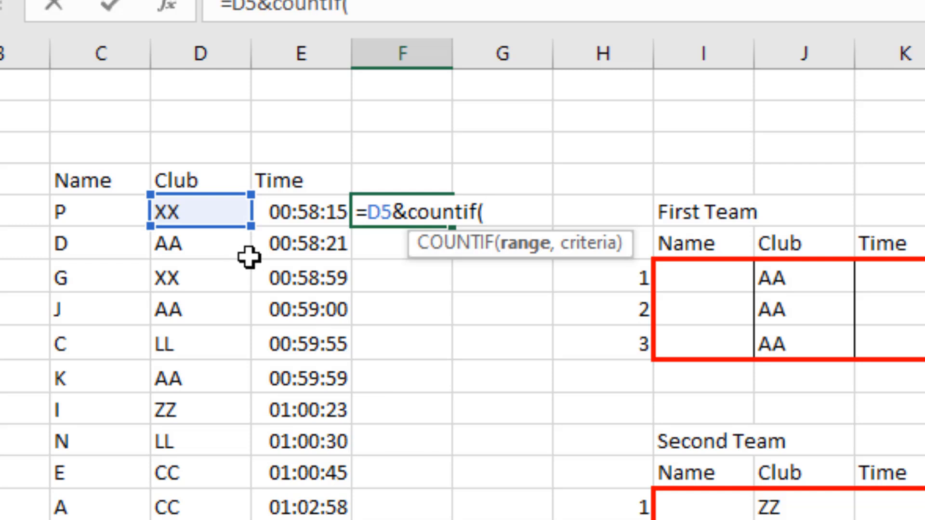
{"action": "left_click", "coordinate": [198, 212]}
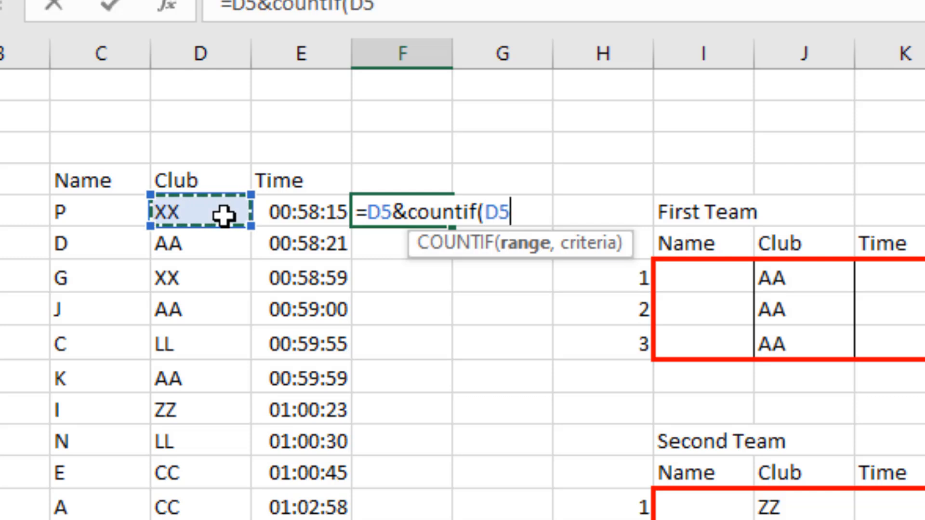
{"action": "type", "text": ":D5"}
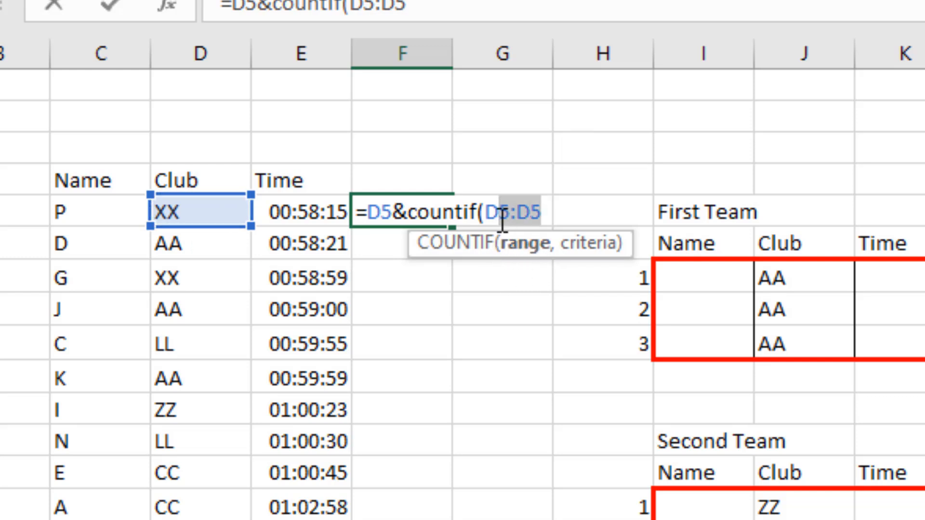
{"action": "key", "text": "F4"}
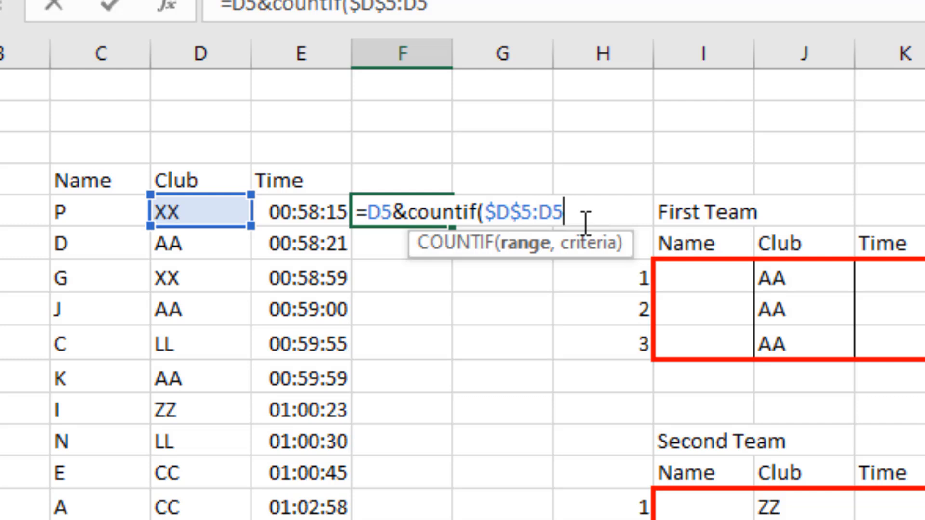
{"action": "type", "text": ",D5)"}
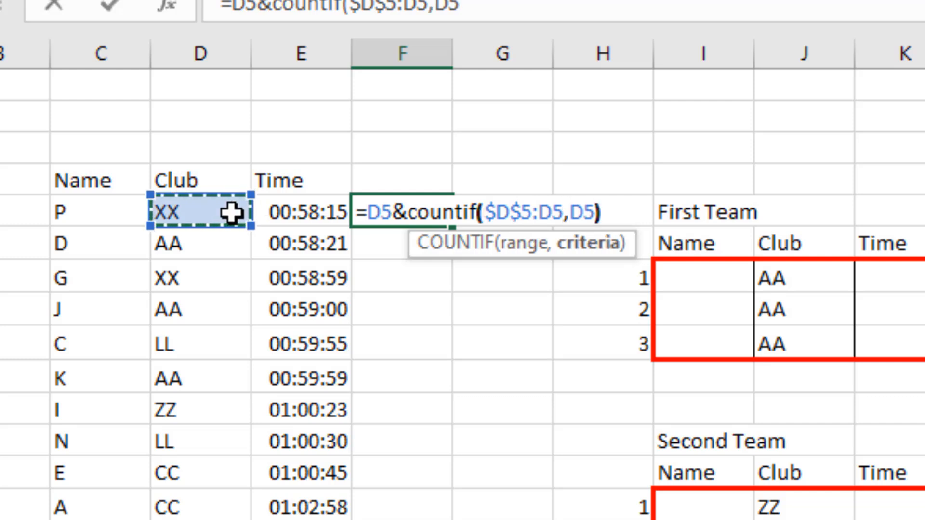
{"action": "key", "text": "Enter"}
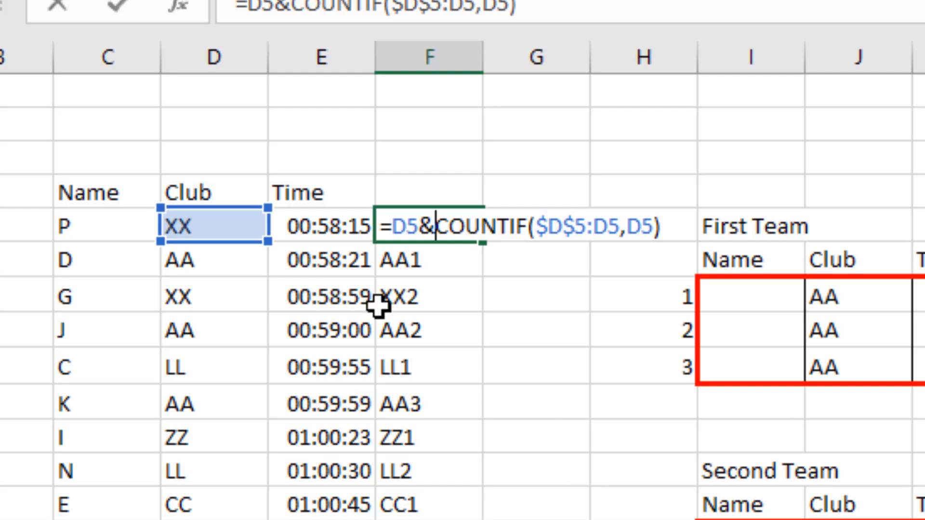
{"action": "key", "text": "Enter"}
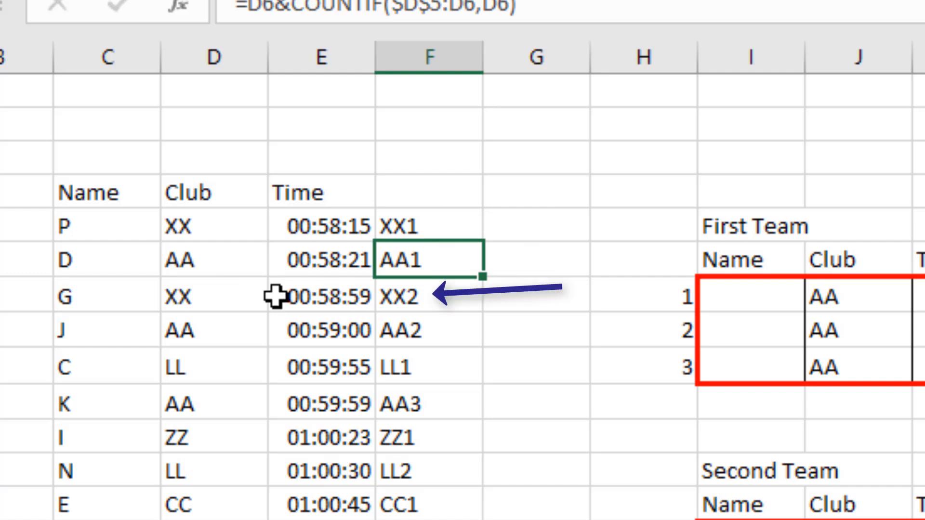
{"action": "mouse_move", "coordinate": [424, 298]}
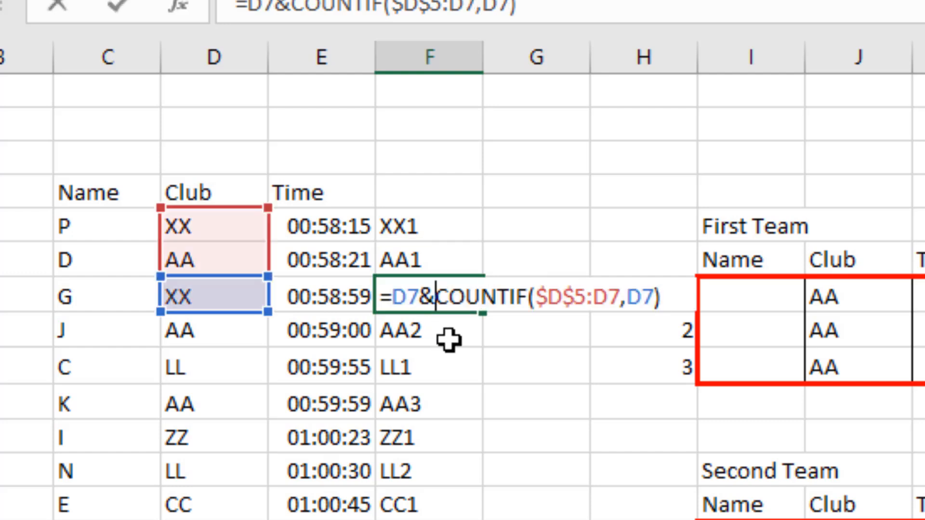
{"action": "mouse_move", "coordinate": [509, 347]}
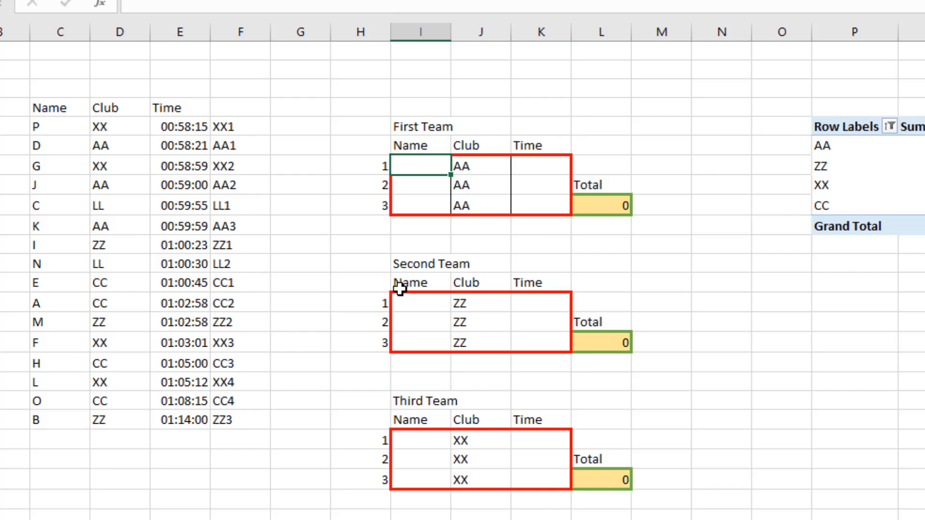
- Begin =INDEX($C$5:$C$20,MATCH( in I7 with the rider names range locked
{"action": "type", "text": "=in"}
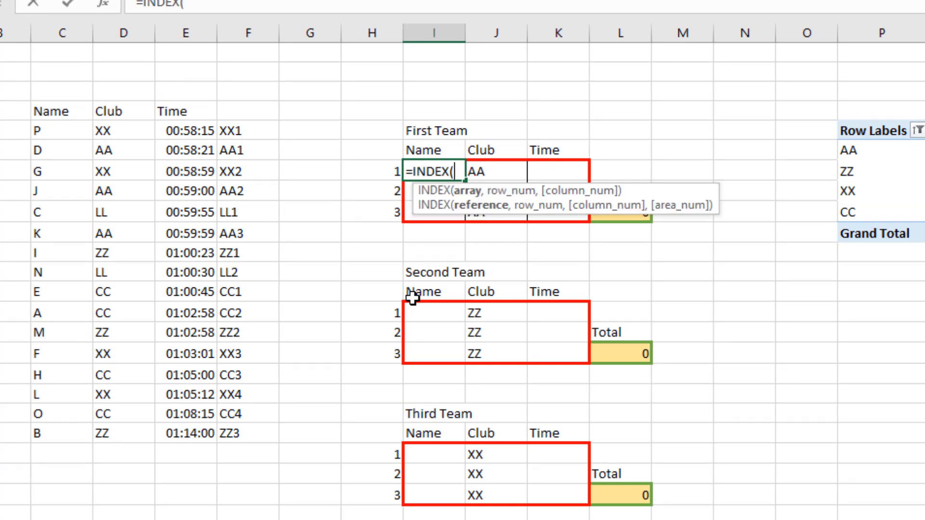
{"action": "mouse_move", "coordinate": [250, 232]}
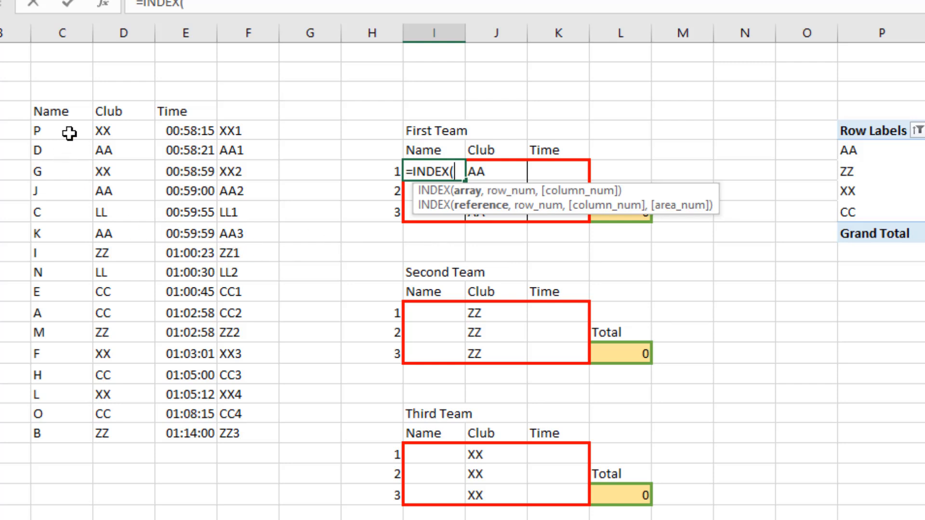
{"action": "left_click_drag", "start_coordinate": [61, 130], "coordinate": [62, 432]}
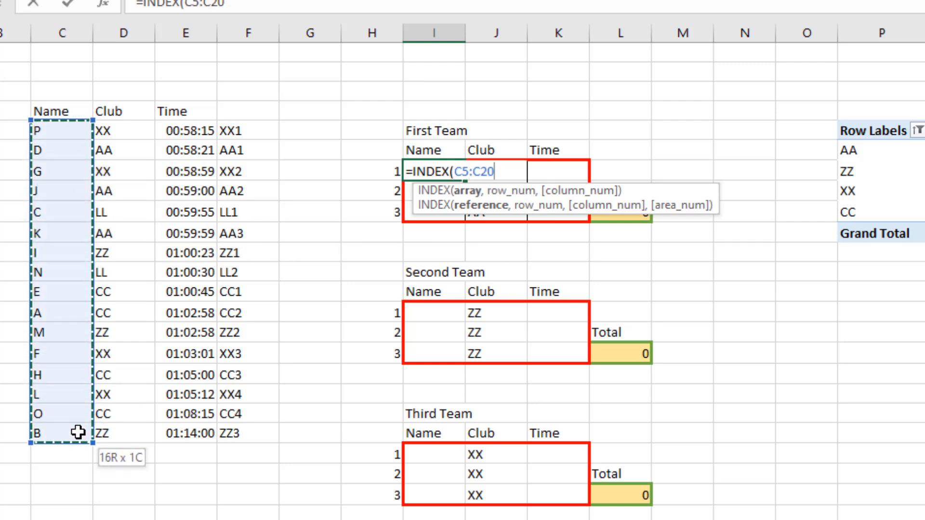
{"action": "key", "text": "F4"}
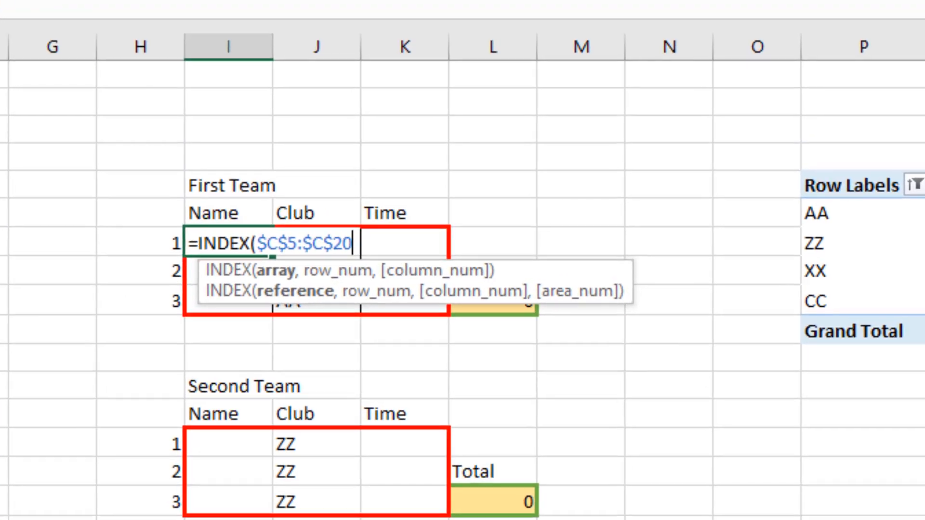
{"action": "type", "text": ","}
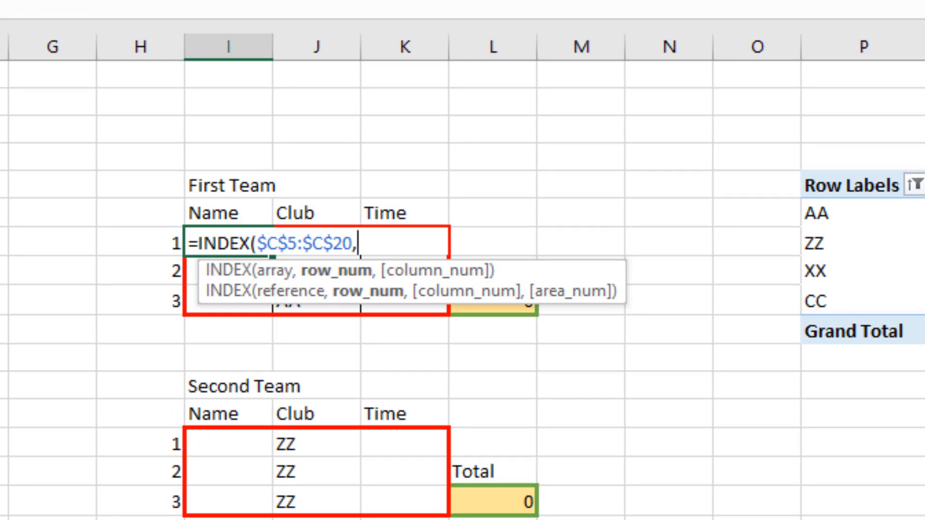
{"action": "type", "text": "match"}
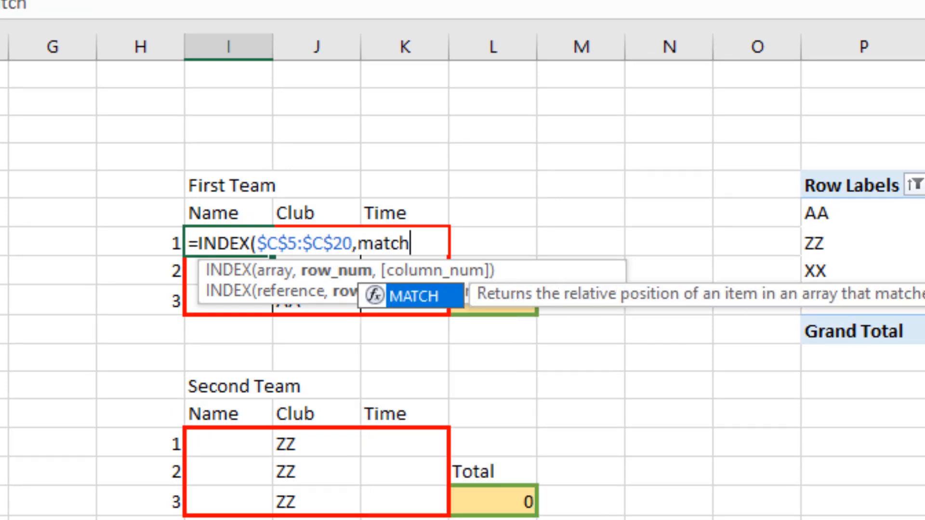
{"action": "type", "text": "("}
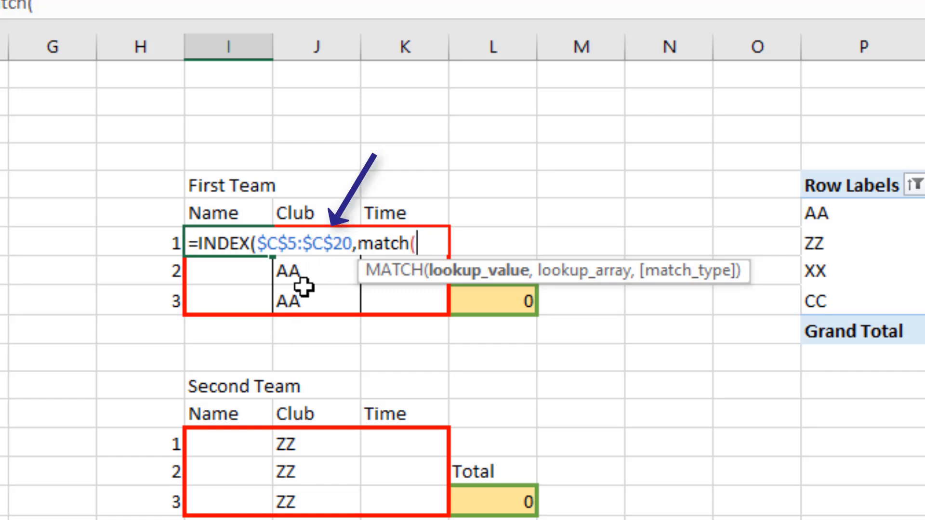
{"action": "mouse_move", "coordinate": [311, 271]}
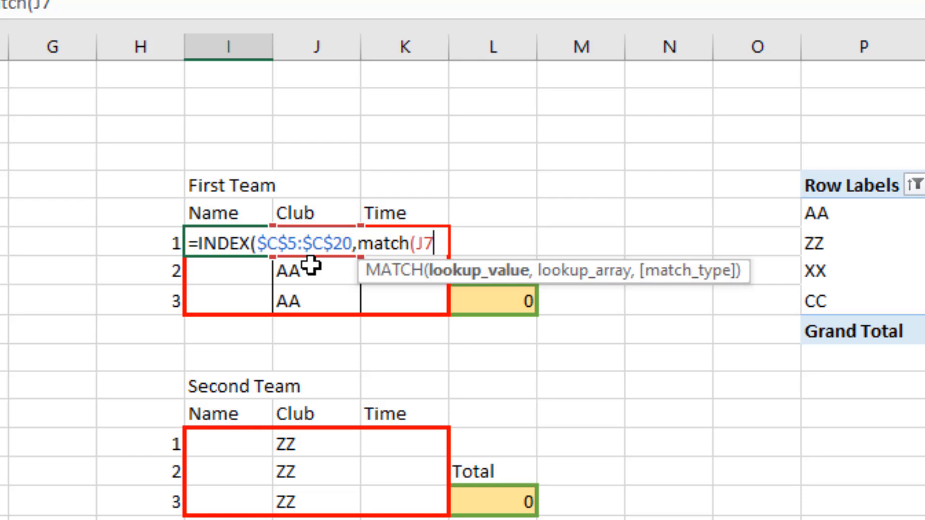
- Complete MATCH(J7&H7,$F$5:$F$20,0)) against the club-position keys, returning rider D
{"action": "type", "text": "&H7"}
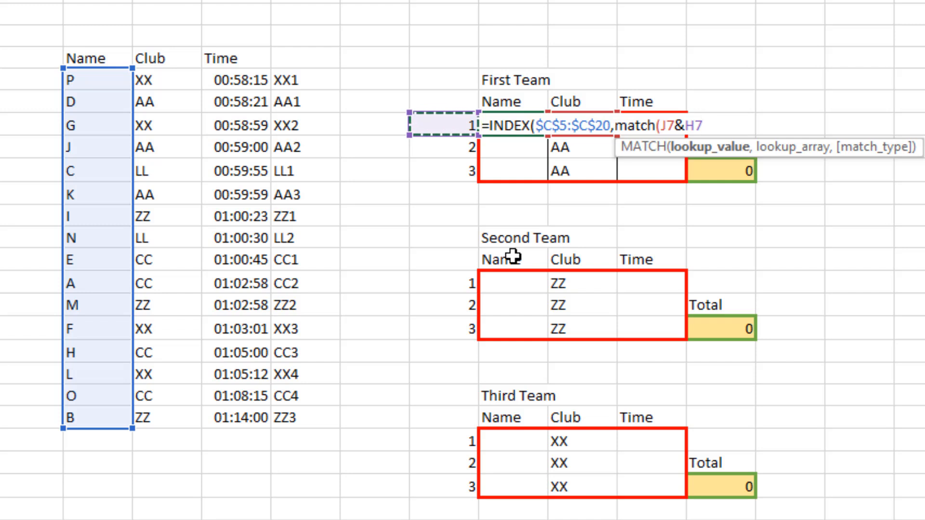
{"action": "type", "text": ","}
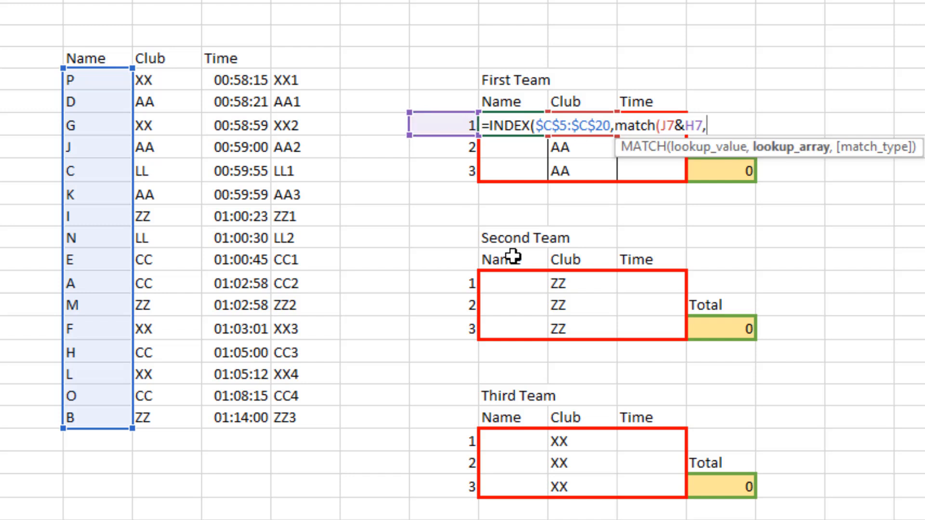
{"action": "mouse_move", "coordinate": [300, 77]}
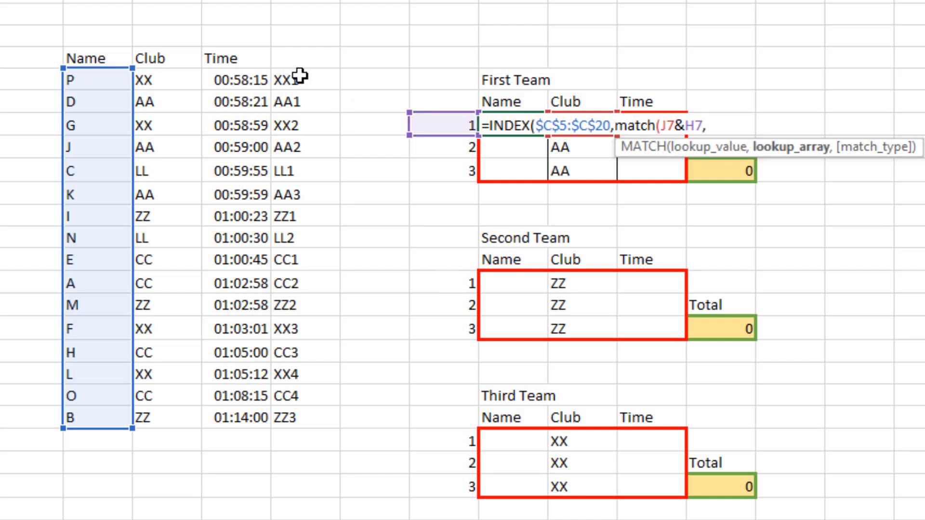
{"action": "left_click_drag", "start_coordinate": [288, 80], "coordinate": [289, 417]}
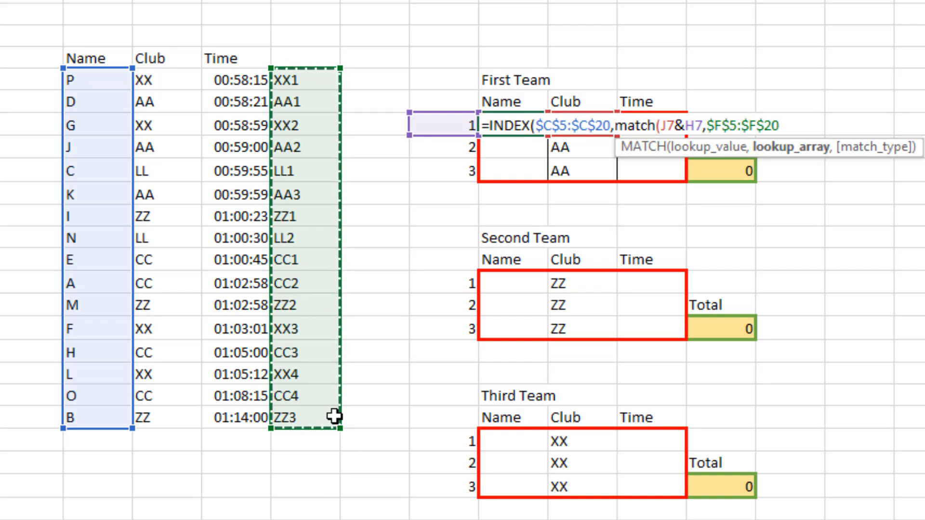
{"action": "type", "text": ",0"}
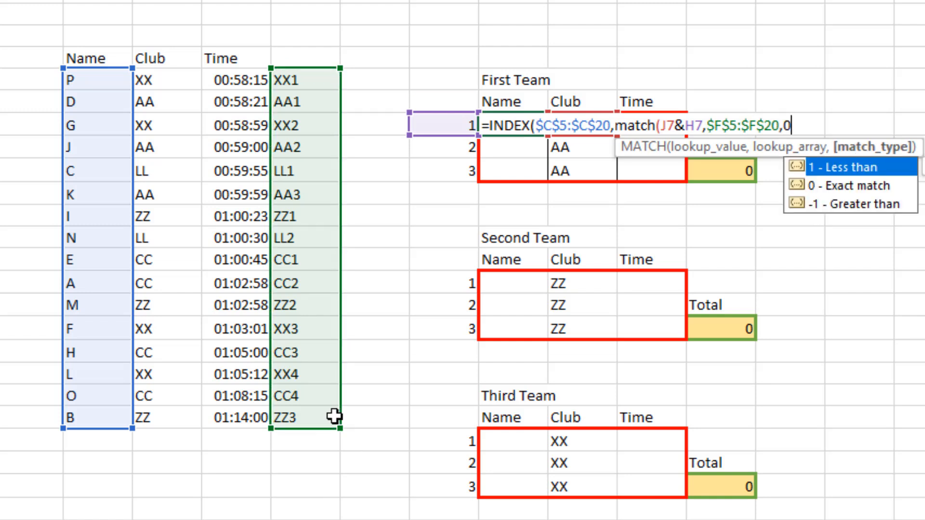
{"action": "type", "text": ")"}
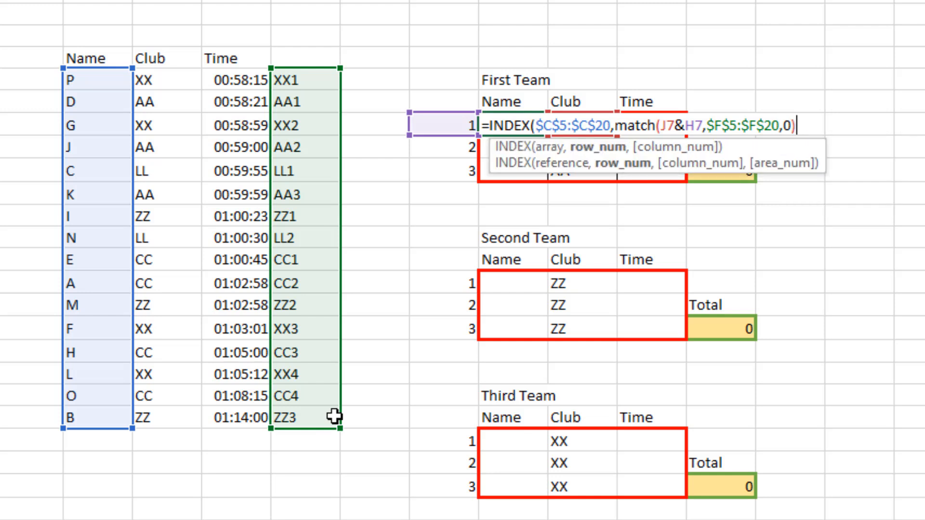
{"action": "key", "text": "Enter"}
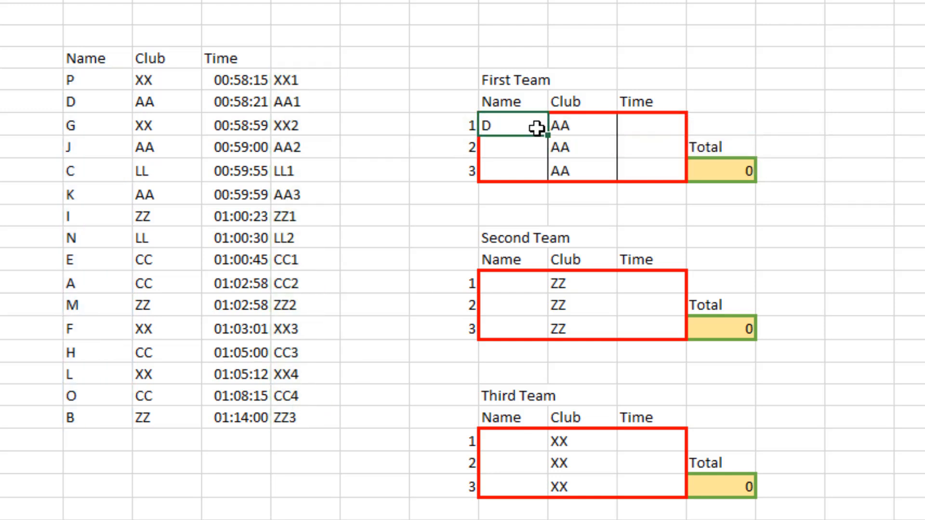
- Fill the name lookup from I7 down to I9, listing riders D, J and K
{"action": "left_click_drag", "start_coordinate": [534, 128], "coordinate": [534, 175]}
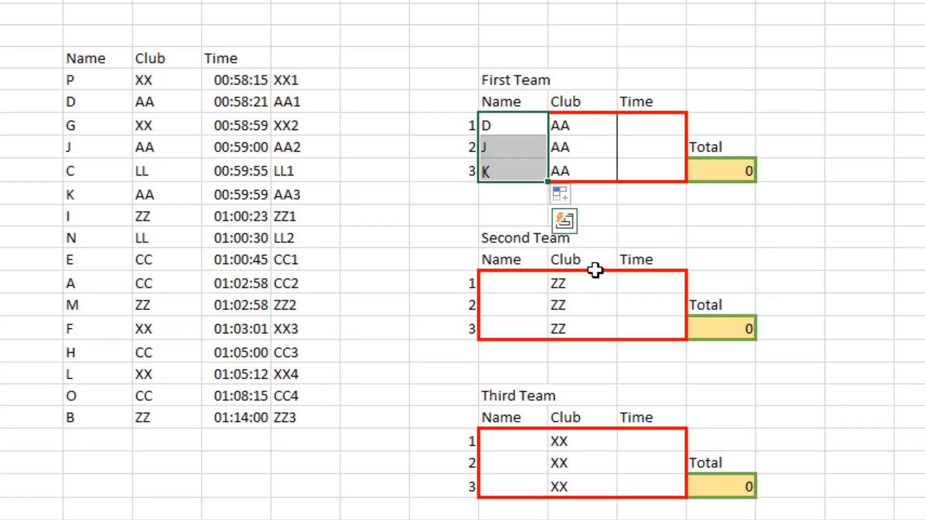
{"action": "left_click", "coordinate": [427, 237]}
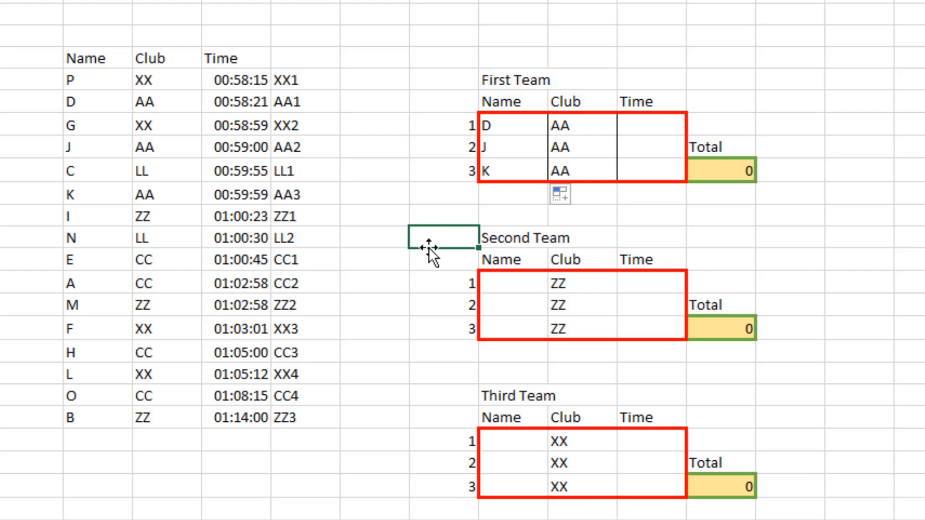
{"action": "left_click", "coordinate": [651, 124]}
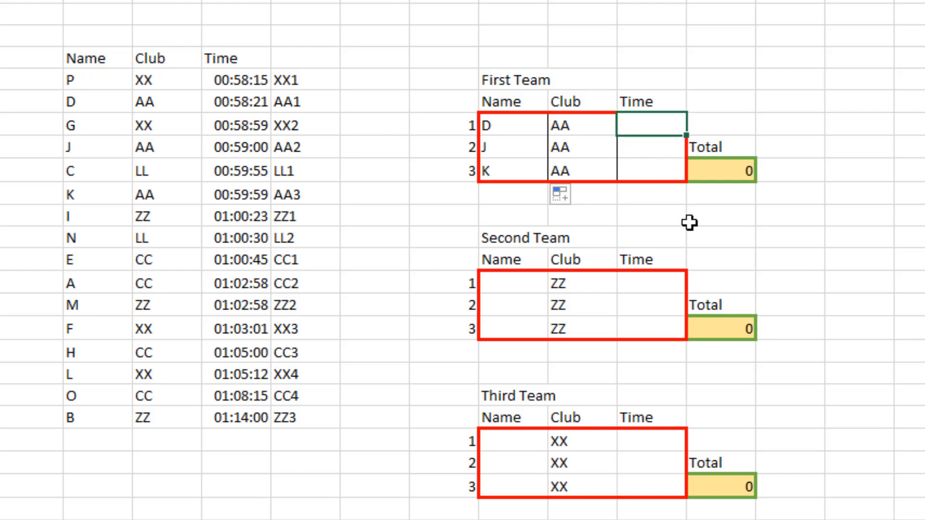
- Look up First Team times with INDEX/MATCH on club&position, filled down without formatting (00:58:21, 00:59:00, 00:59:59)
{"action": "type", "text": "=index("}
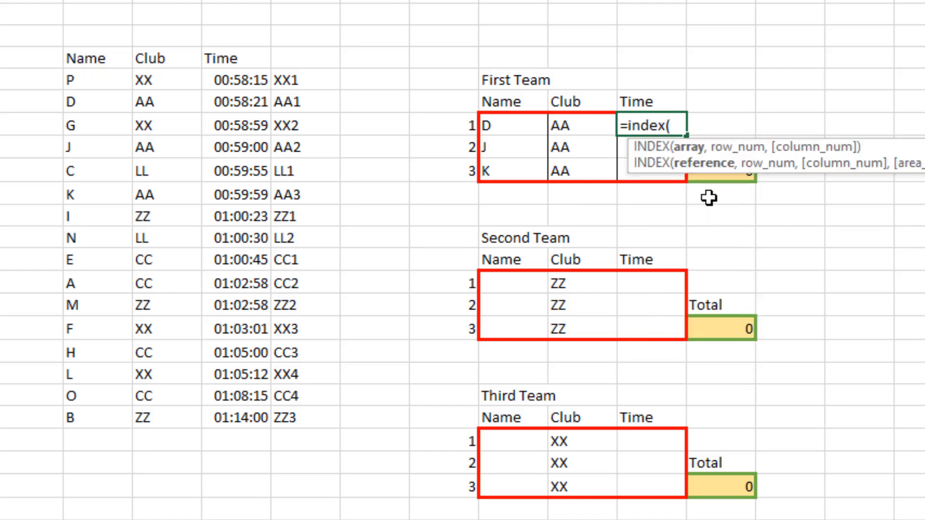
{"action": "left_click_drag", "start_coordinate": [221, 80], "coordinate": [221, 418]}
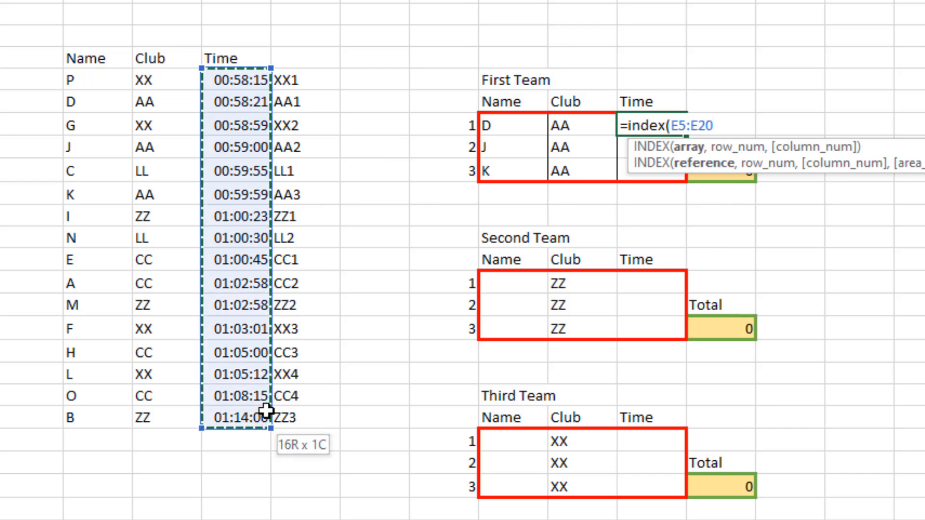
{"action": "key", "text": "F4"}
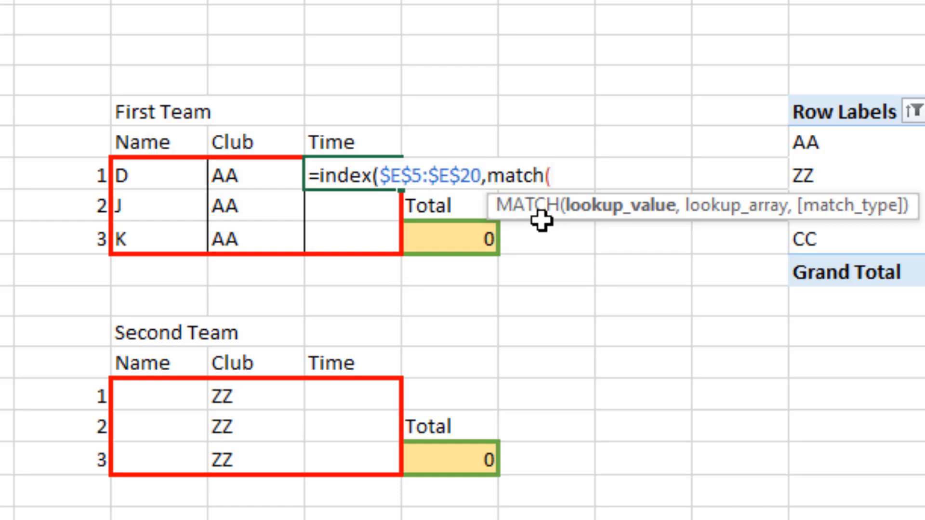
{"action": "left_click", "coordinate": [250, 176]}
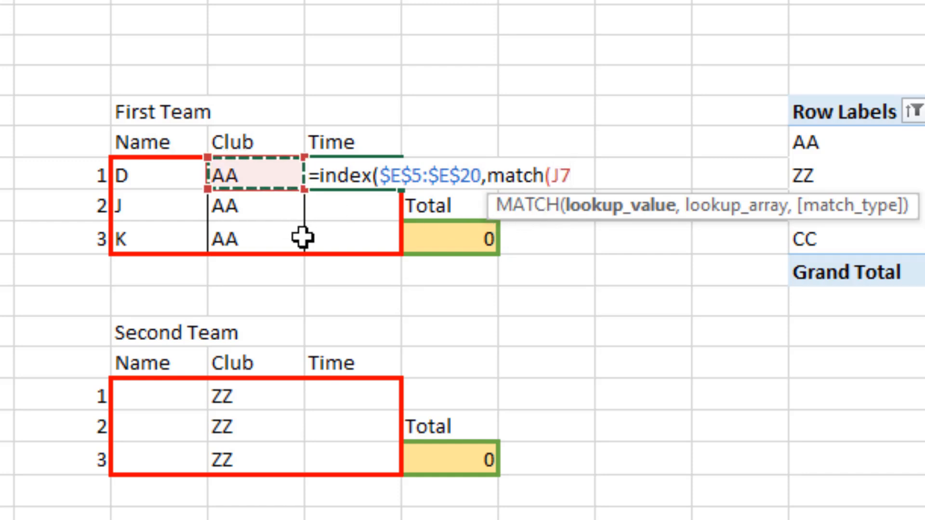
{"action": "type", "text": "&"}
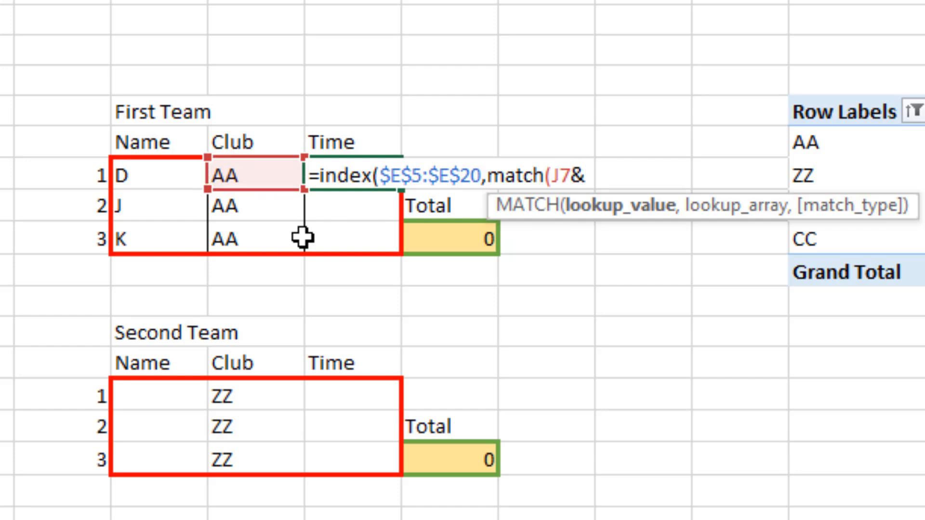
{"action": "left_click", "coordinate": [58, 177]}
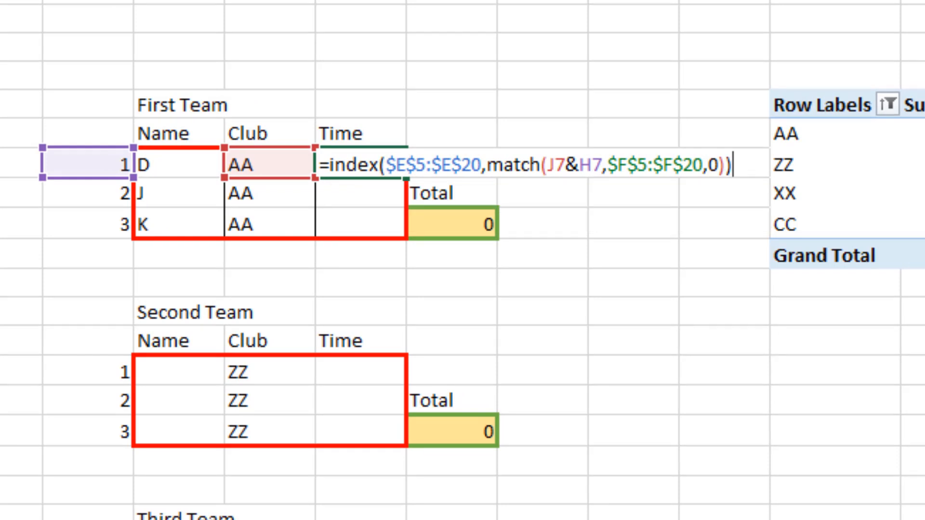
{"action": "key", "text": "Enter"}
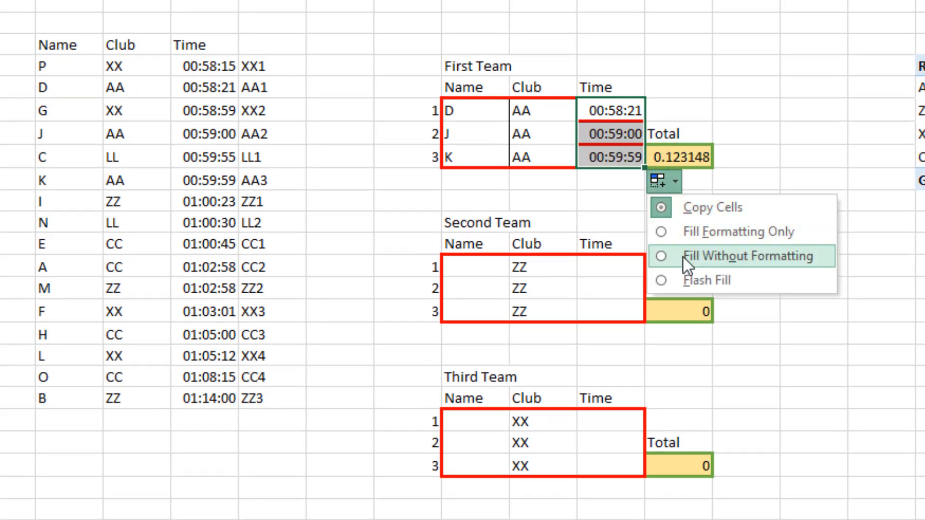
{"action": "left_click", "coordinate": [740, 256]}
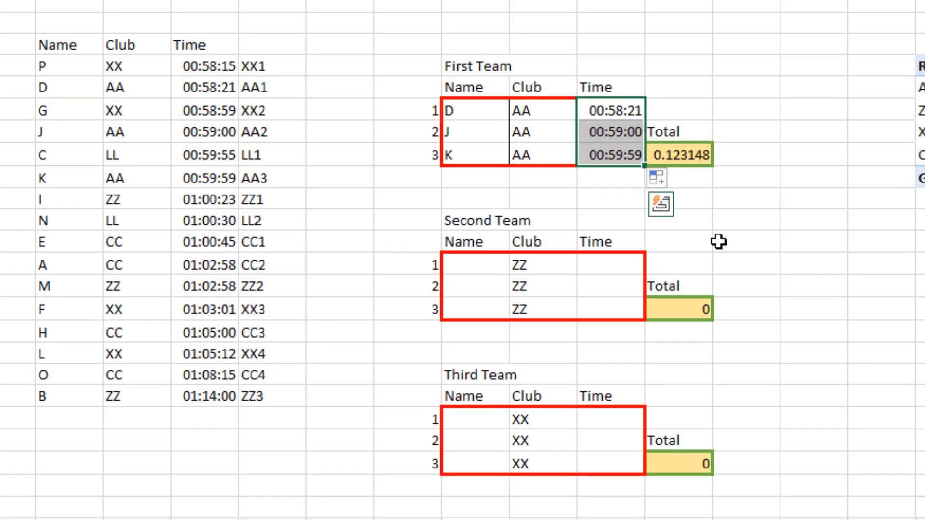
- Format the First Team total in L9 as time so it reads 02:57:20
{"action": "left_click", "coordinate": [726, 241]}
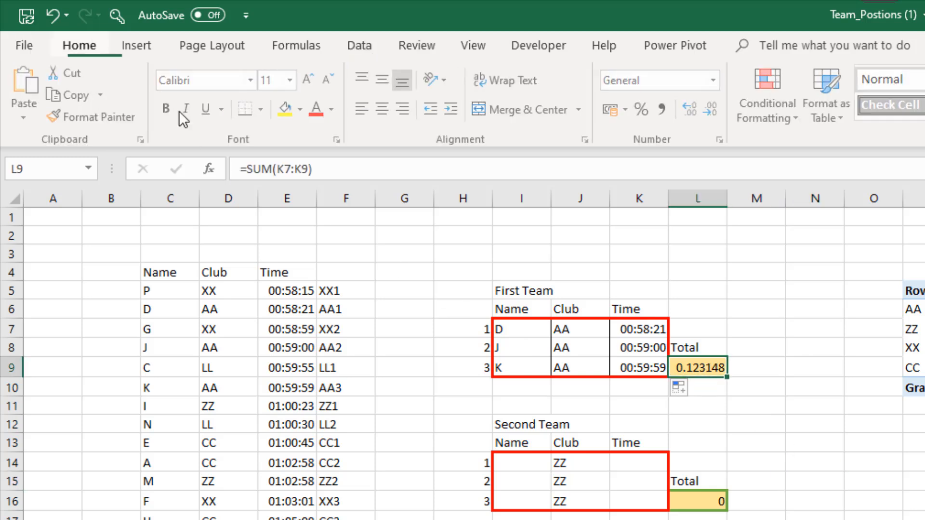
{"action": "left_click", "coordinate": [715, 81]}
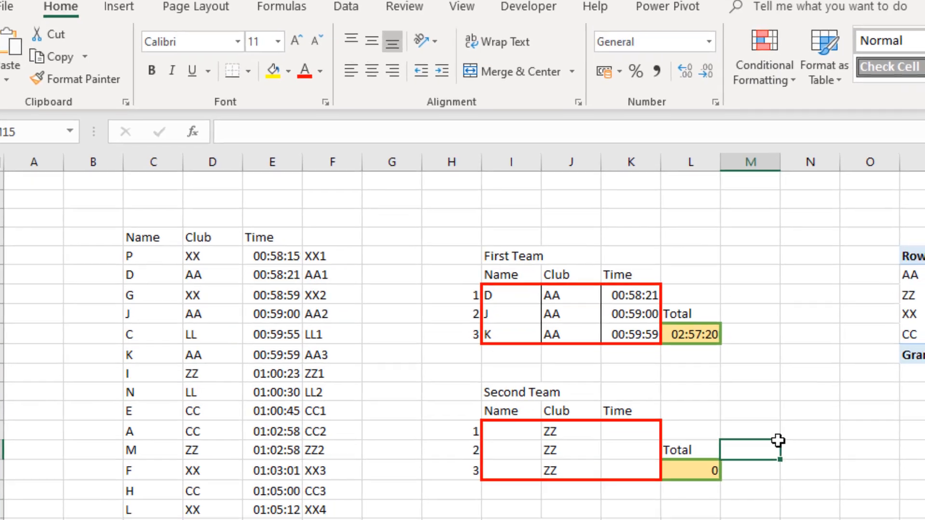
{"action": "scroll", "scroll_direction": "down", "scroll_amount": 3}
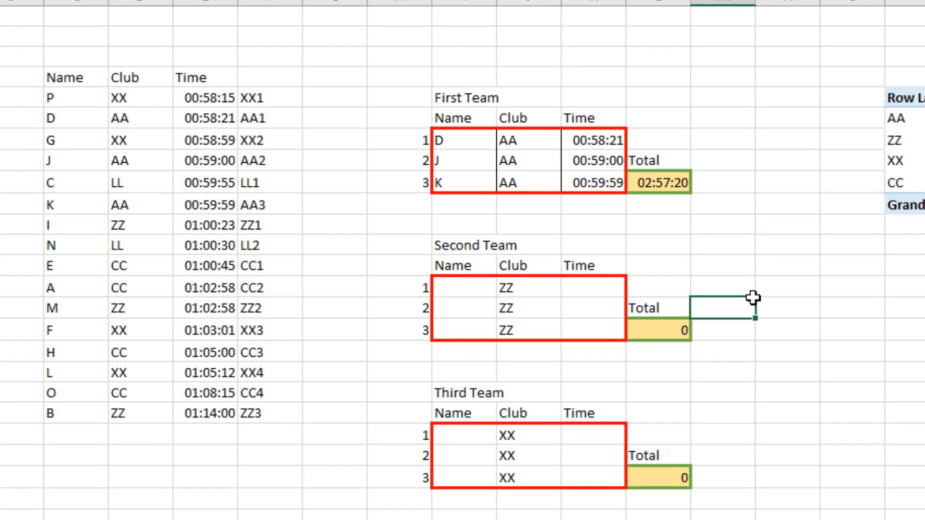